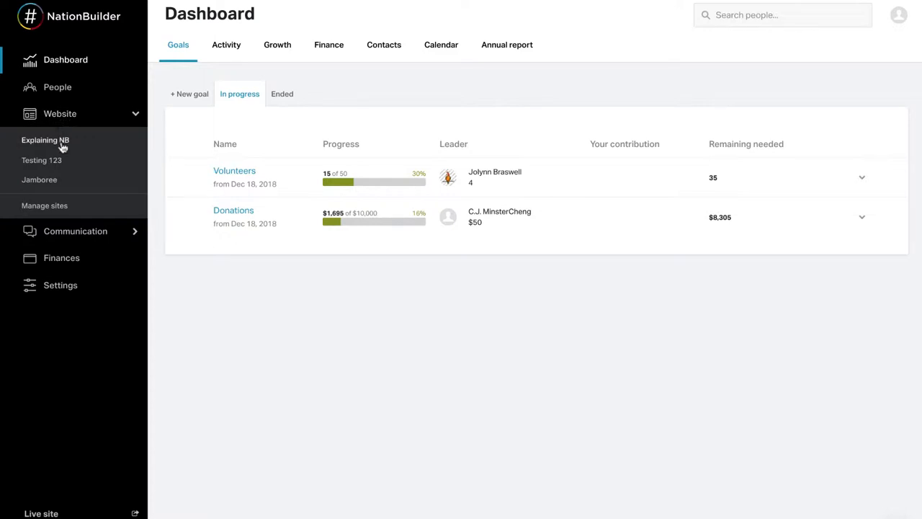
# - Open the Explaining NB site's pages and start a new page
pyautogui.click(44, 140)
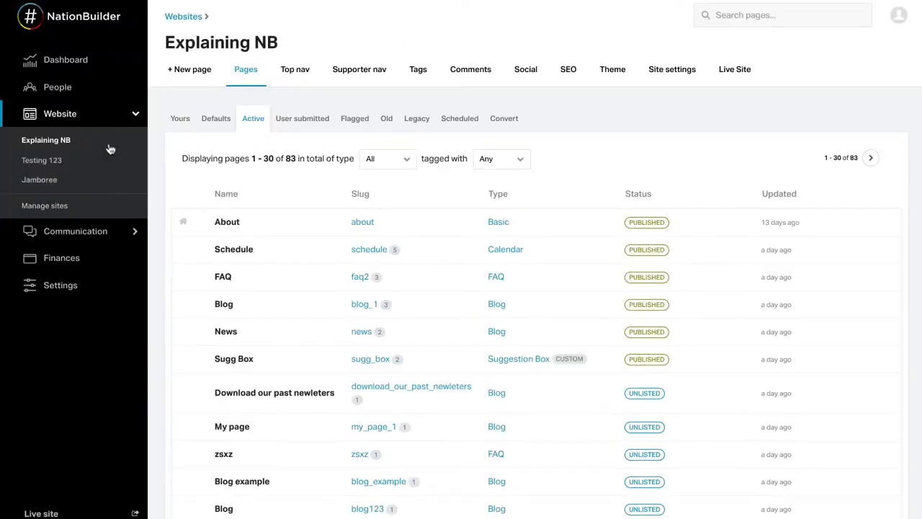
pyautogui.click(189, 70)
pyautogui.write('My blog')
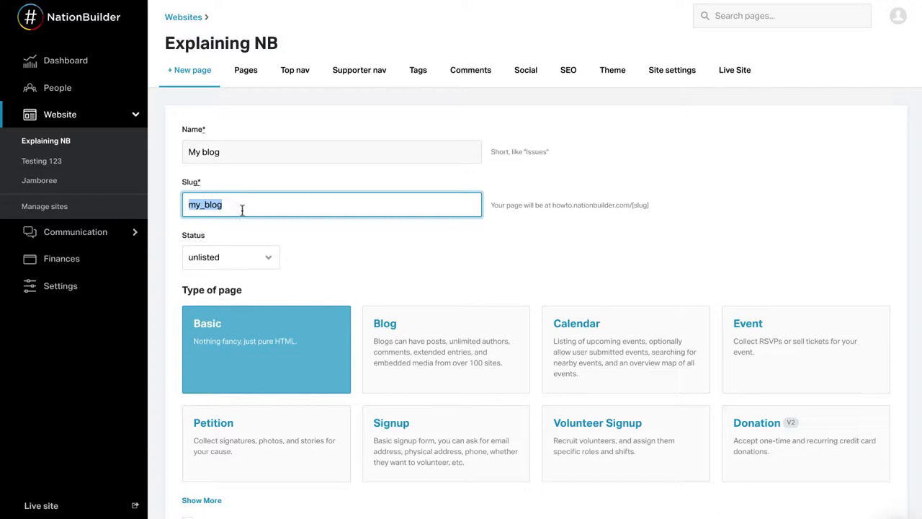
pyautogui.moveTo(554, 205)
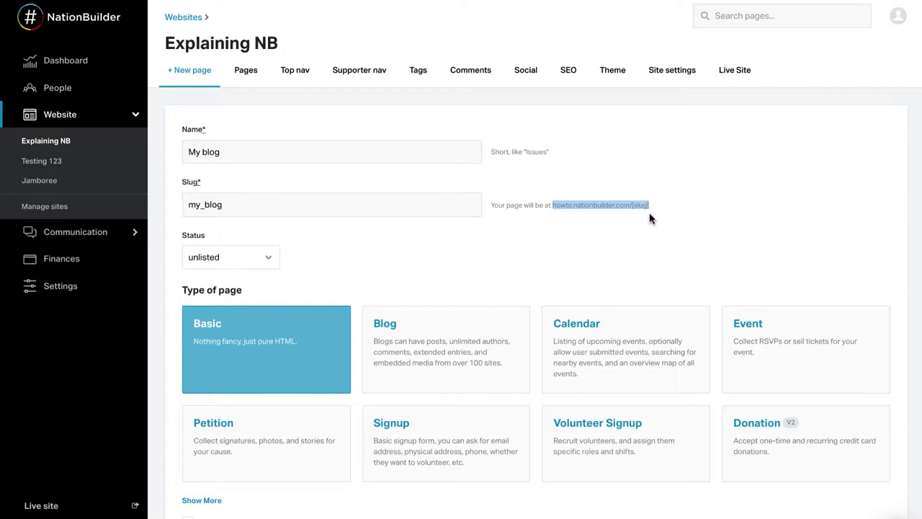
pyautogui.moveTo(644, 221)
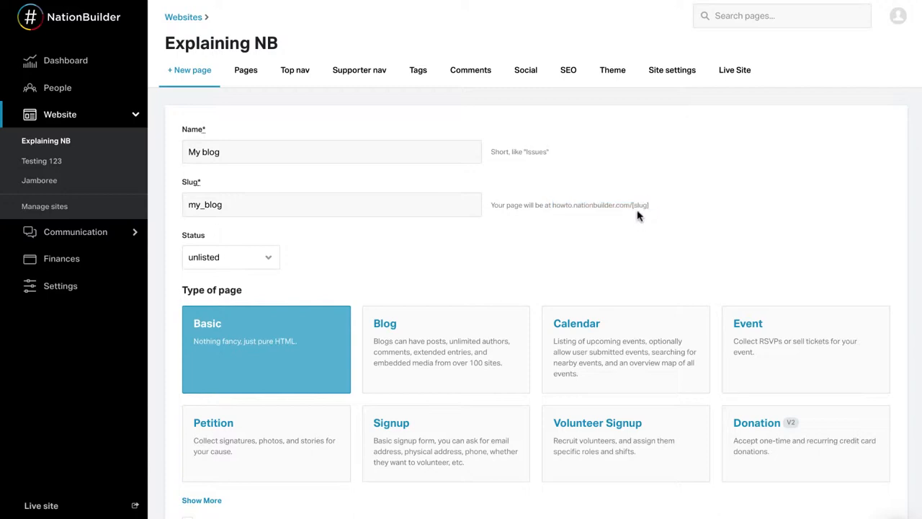
# - Change the slug to my_blog12 and choose the Blog page type
pyautogui.click(331, 204)
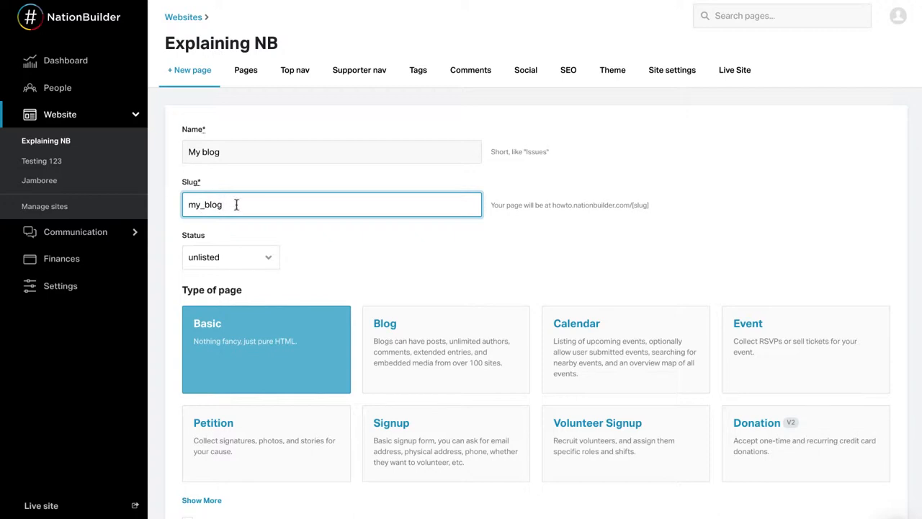
pyautogui.write('12')
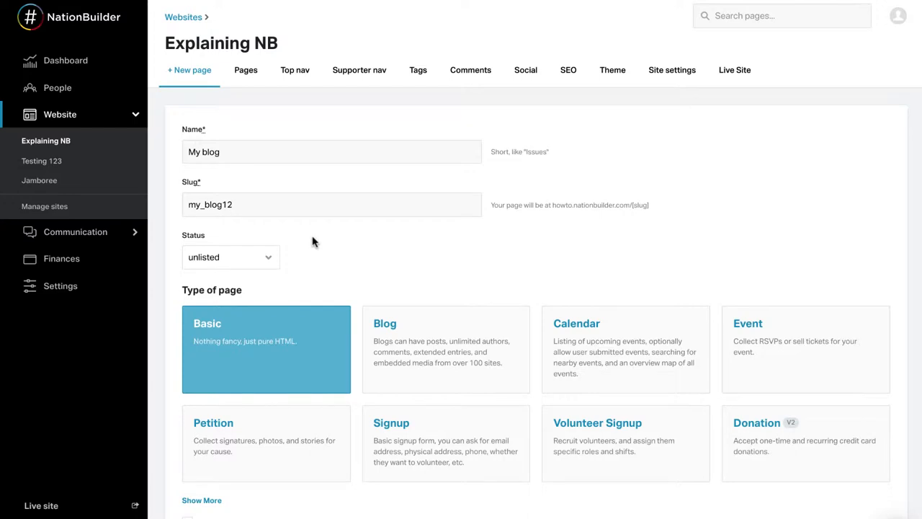
pyautogui.moveTo(406, 253)
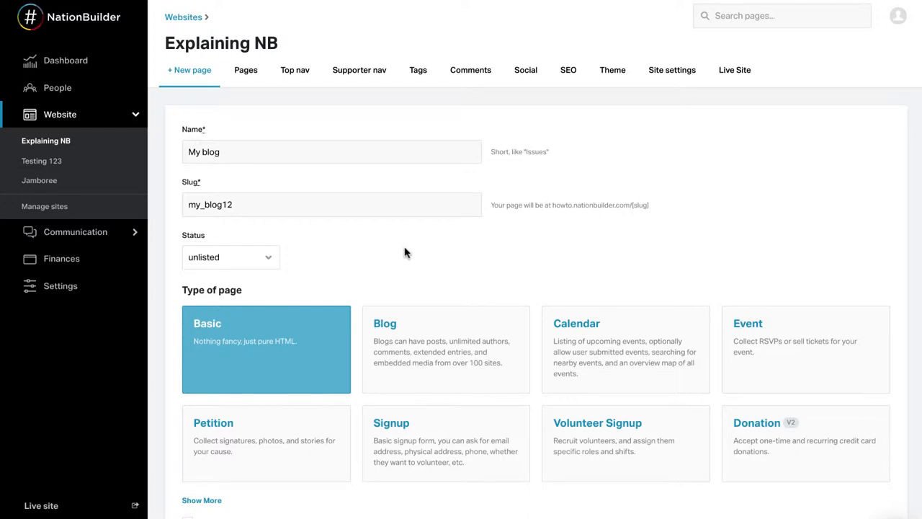
pyautogui.click(445, 350)
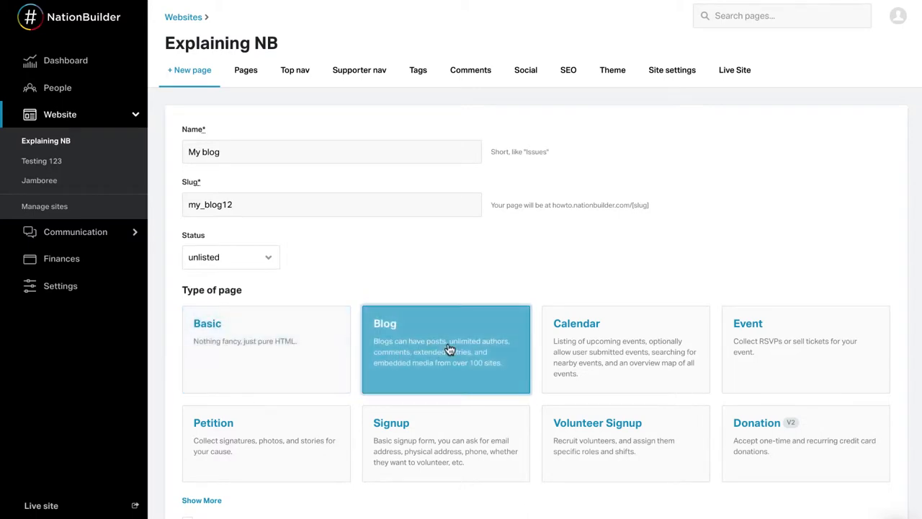
pyautogui.scroll(-3)
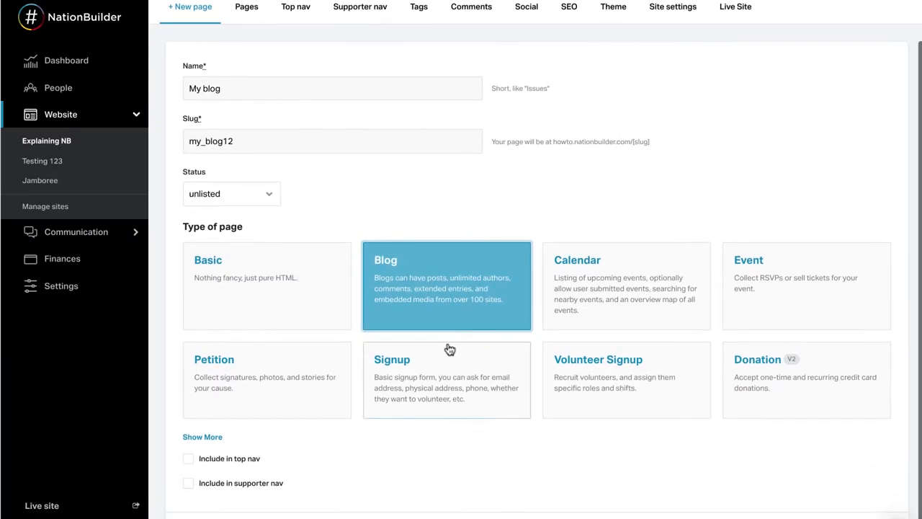
pyautogui.scroll(-3)
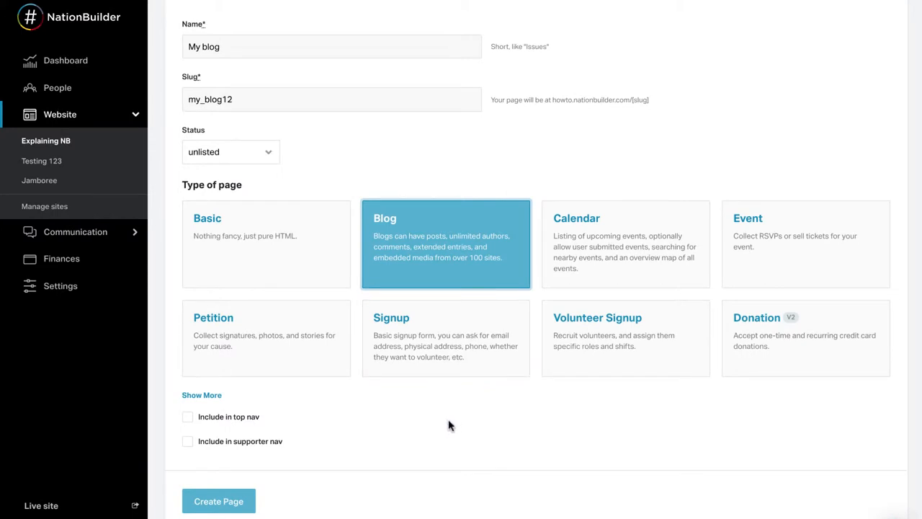
pyautogui.moveTo(389, 422)
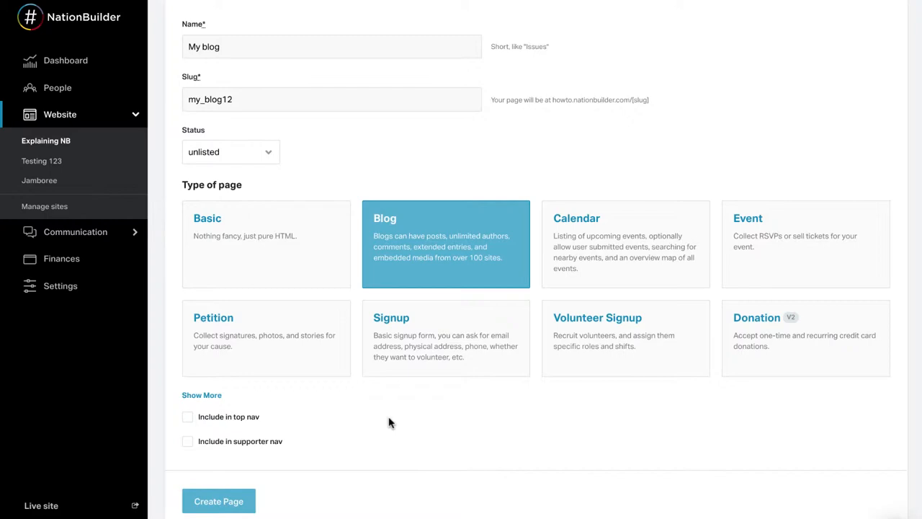
pyautogui.moveTo(160, 418)
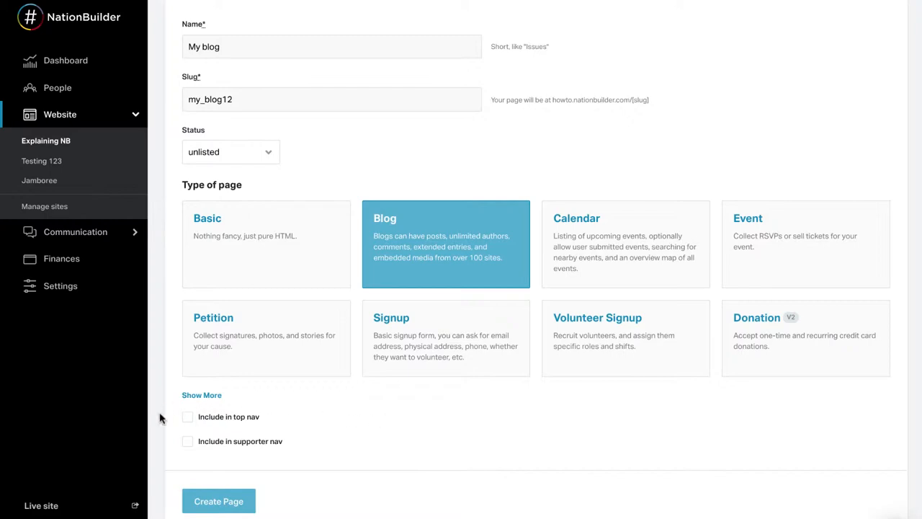
pyautogui.moveTo(259, 402)
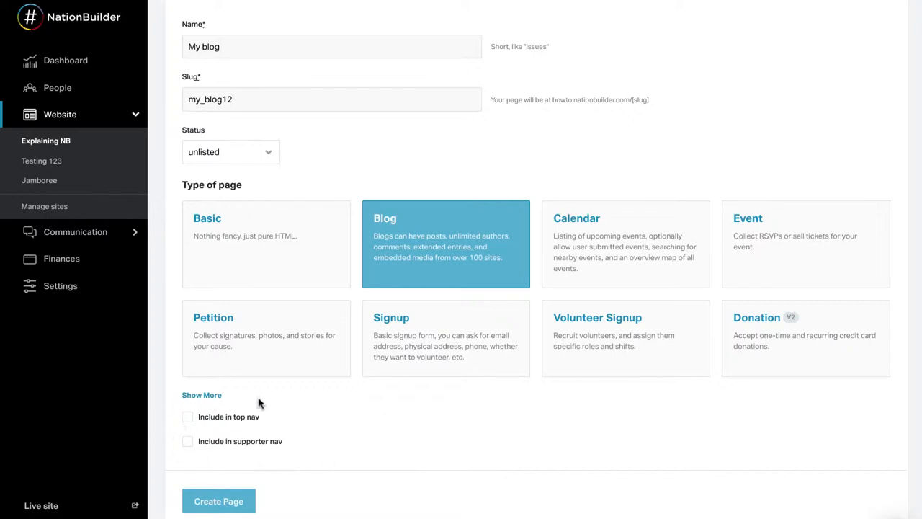
# - Create the unlisted My blog page at my_blog12 and view its dashboard
pyautogui.click(218, 501)
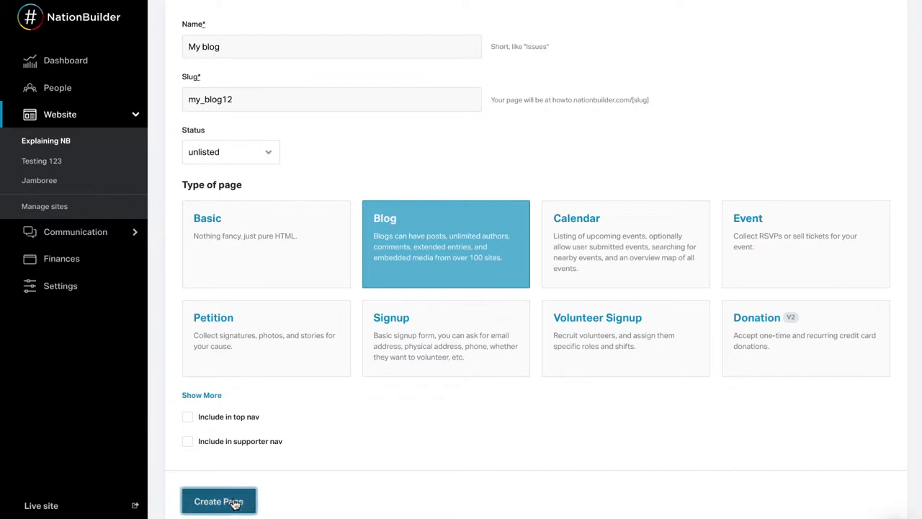
pyautogui.click(218, 501)
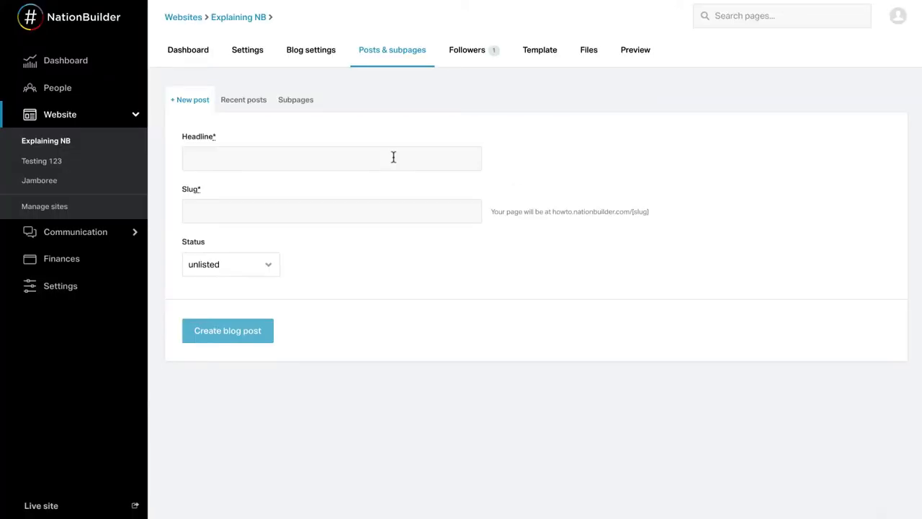
pyautogui.moveTo(282, 90)
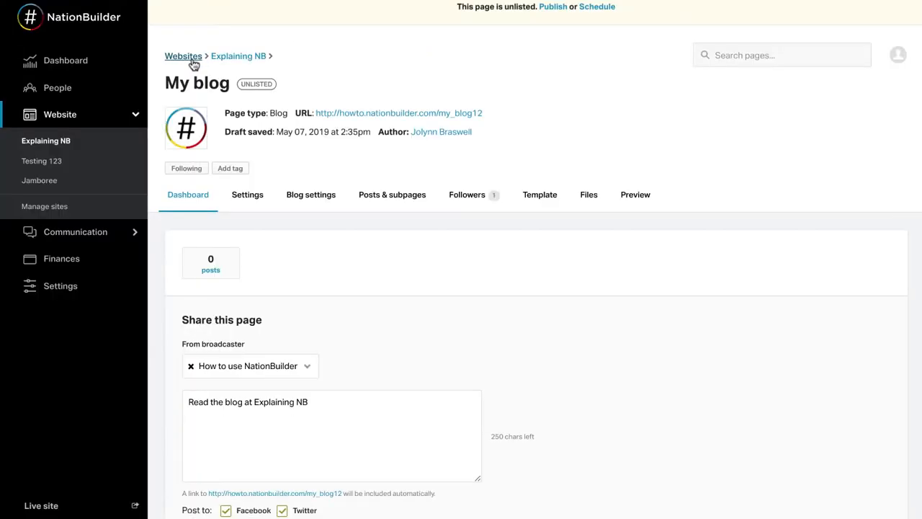
pyautogui.scroll(-3)
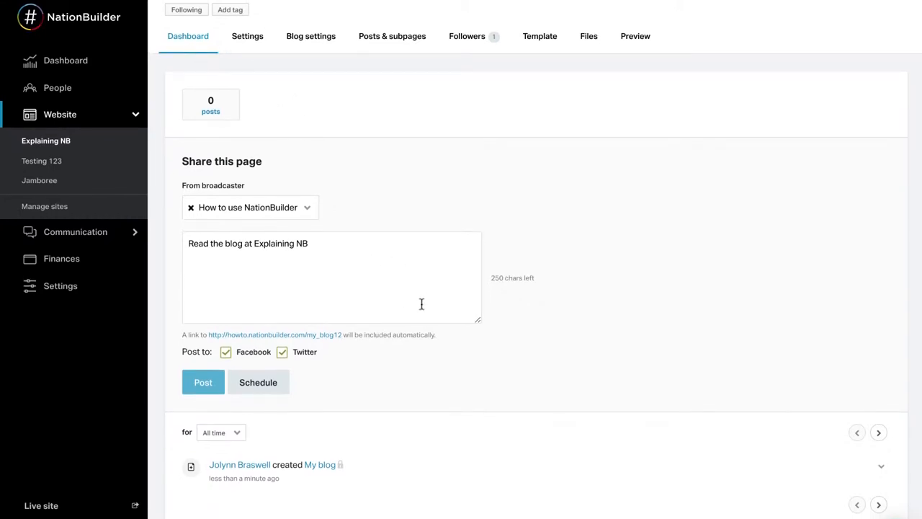
pyautogui.moveTo(528, 377)
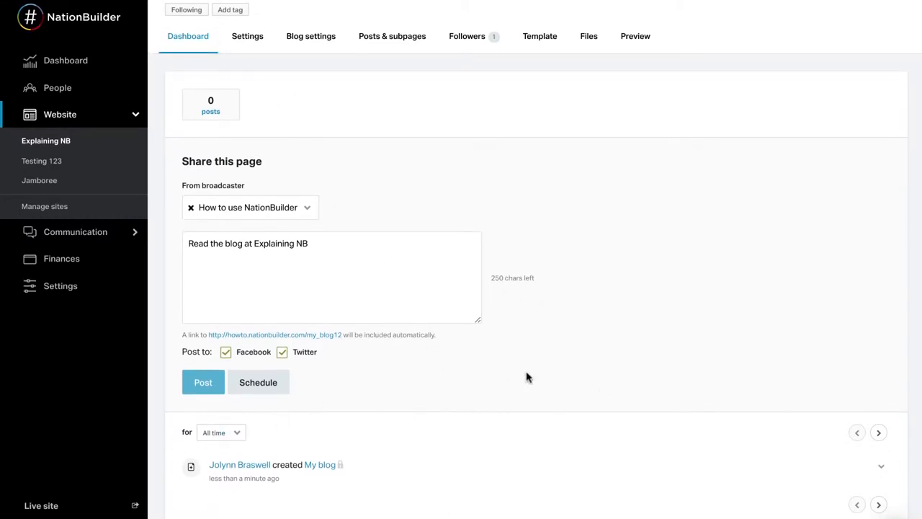
pyautogui.moveTo(252, 70)
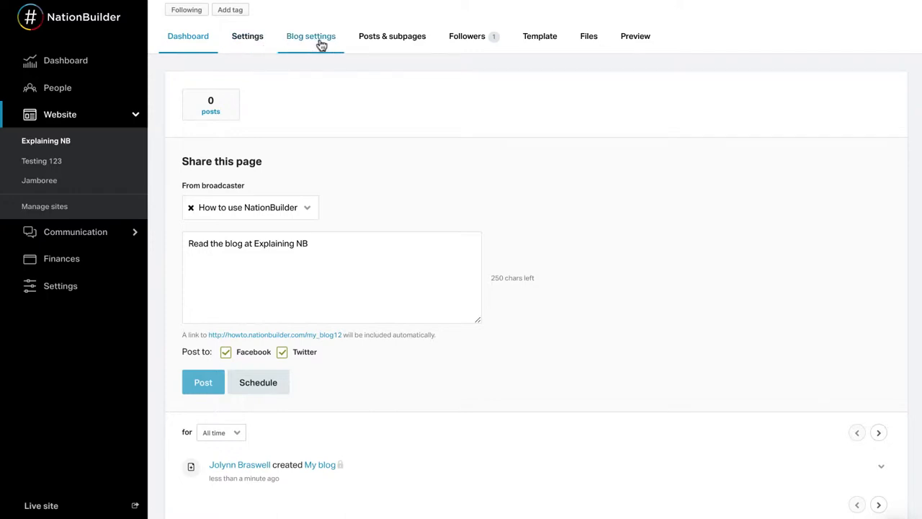
# - Browse the blog's settings and subpages, then view its single follower
pyautogui.click(310, 36)
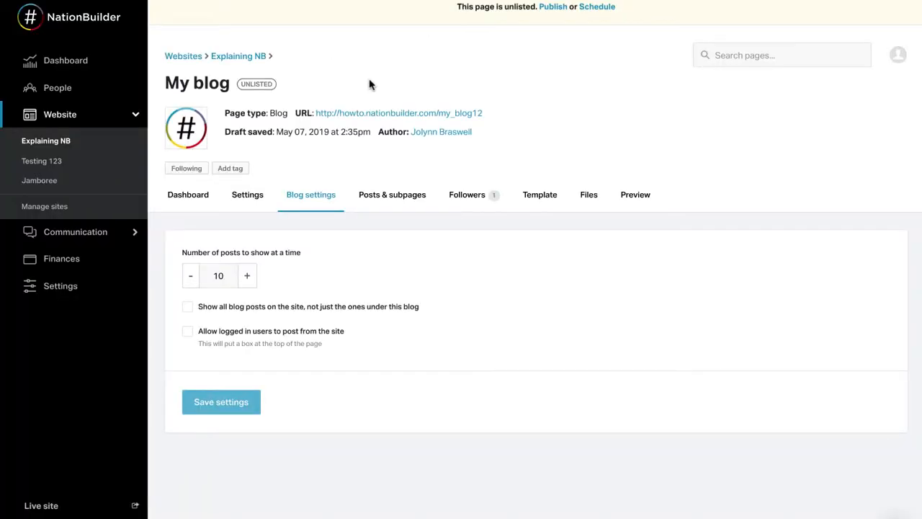
pyautogui.moveTo(392, 200)
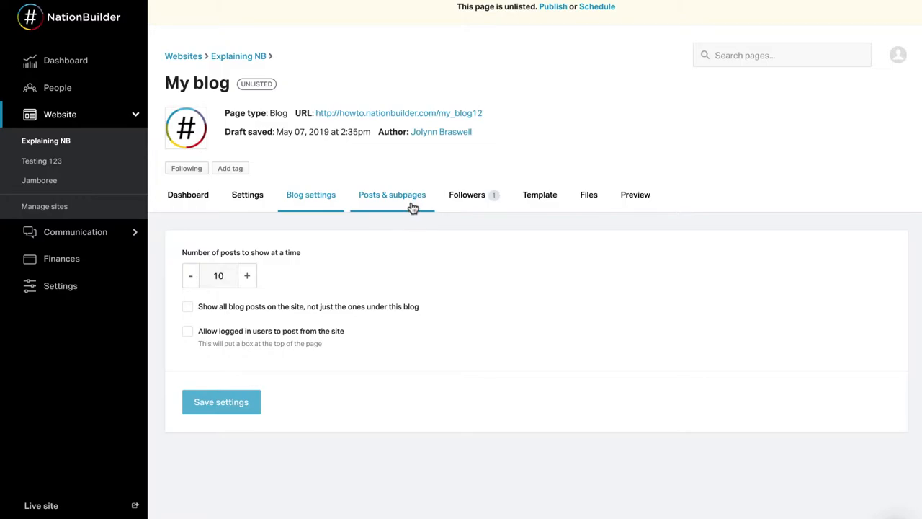
pyautogui.click(392, 194)
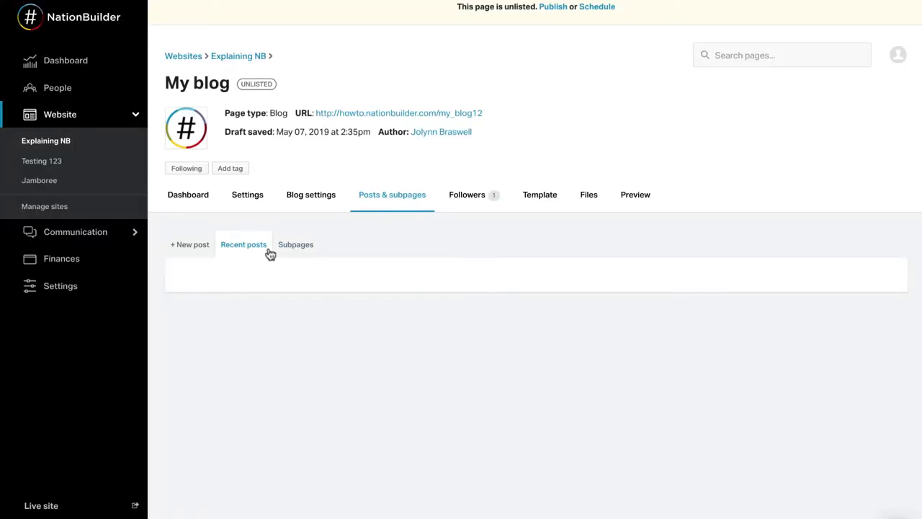
pyautogui.moveTo(280, 254)
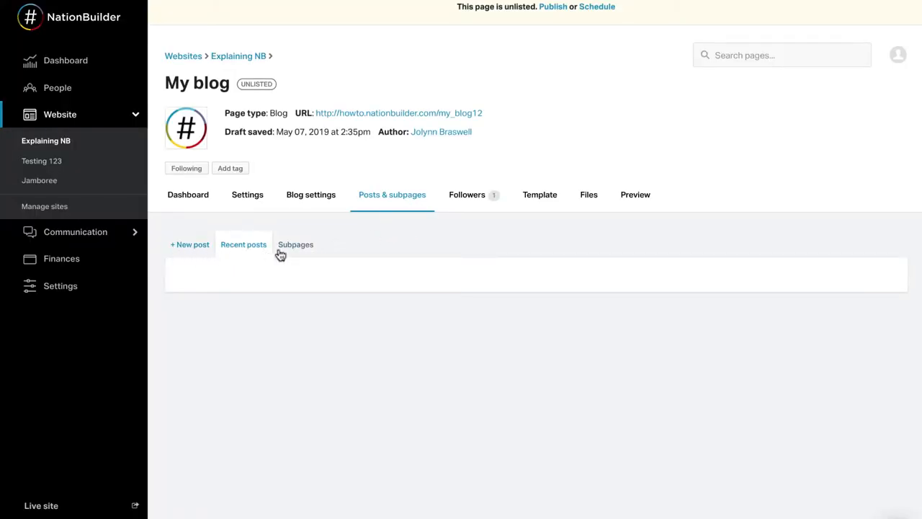
pyautogui.moveTo(442, 228)
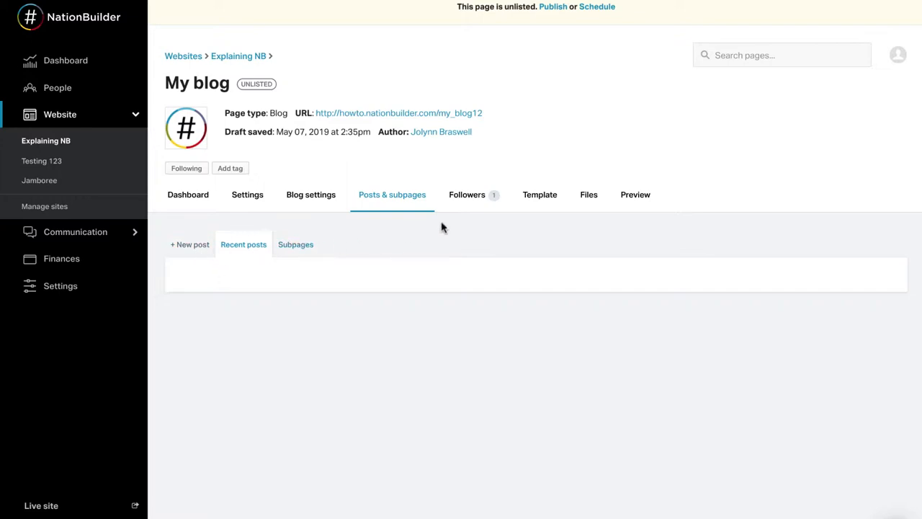
pyautogui.click(467, 195)
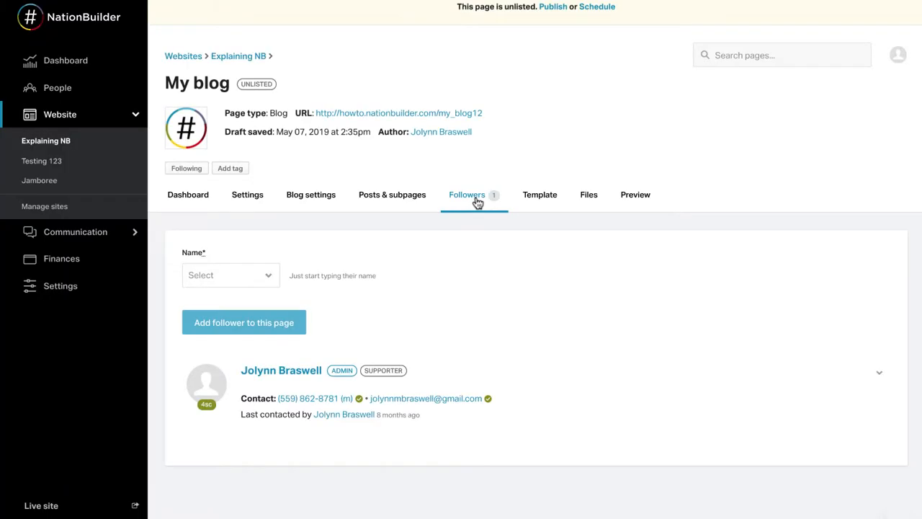
pyautogui.moveTo(484, 235)
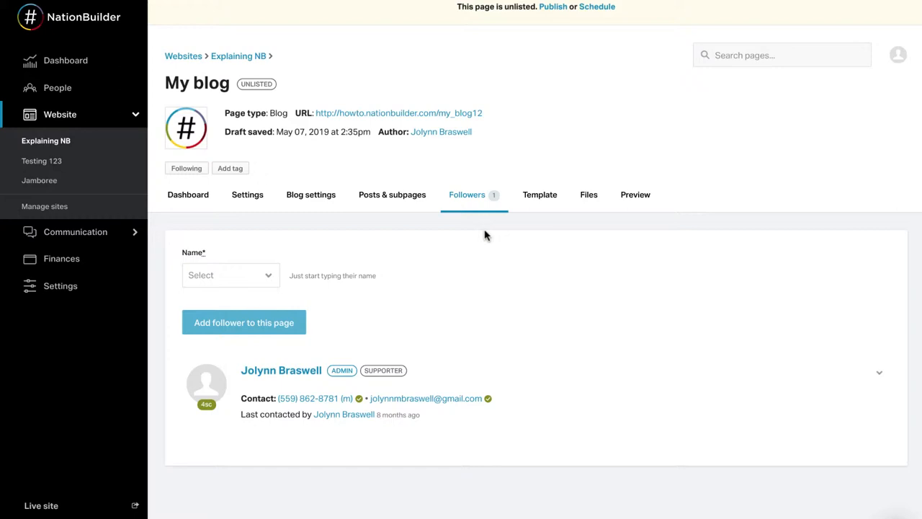
pyautogui.moveTo(492, 234)
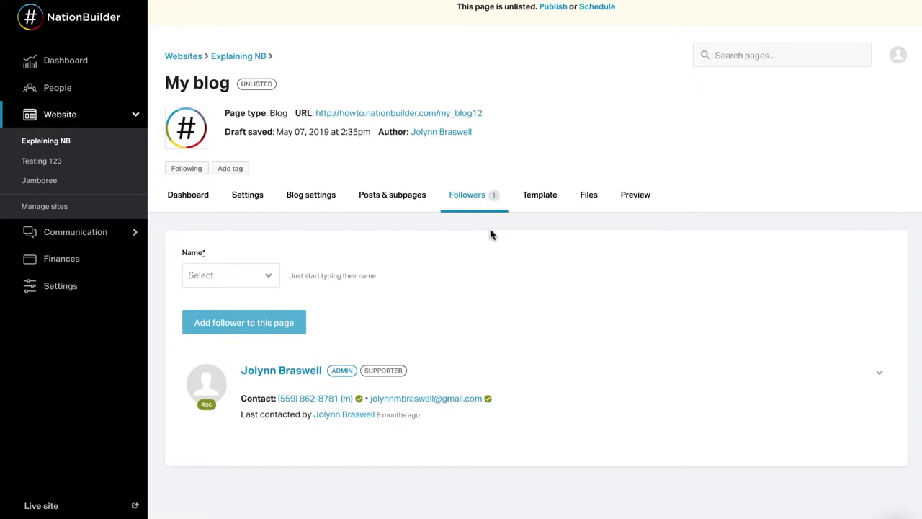
pyautogui.moveTo(533, 229)
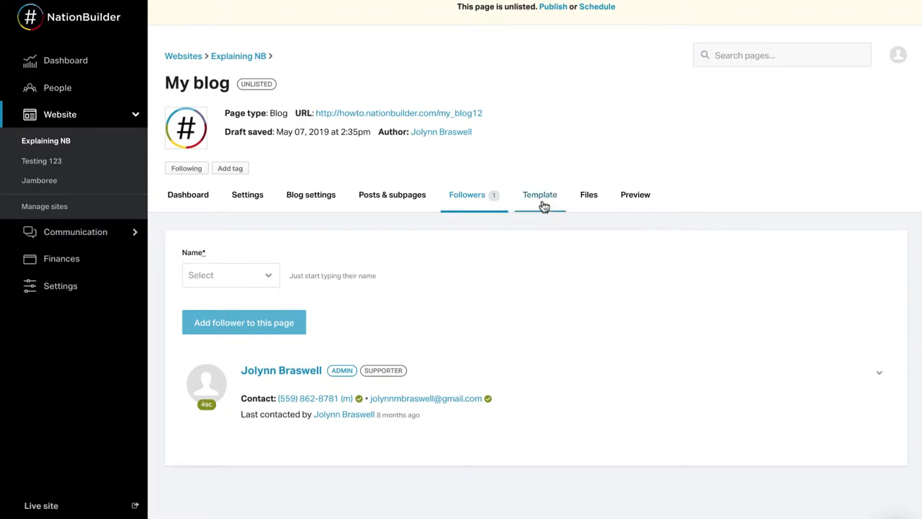
# - Review the blog's custom template option, file upload area and preview
pyautogui.click(539, 195)
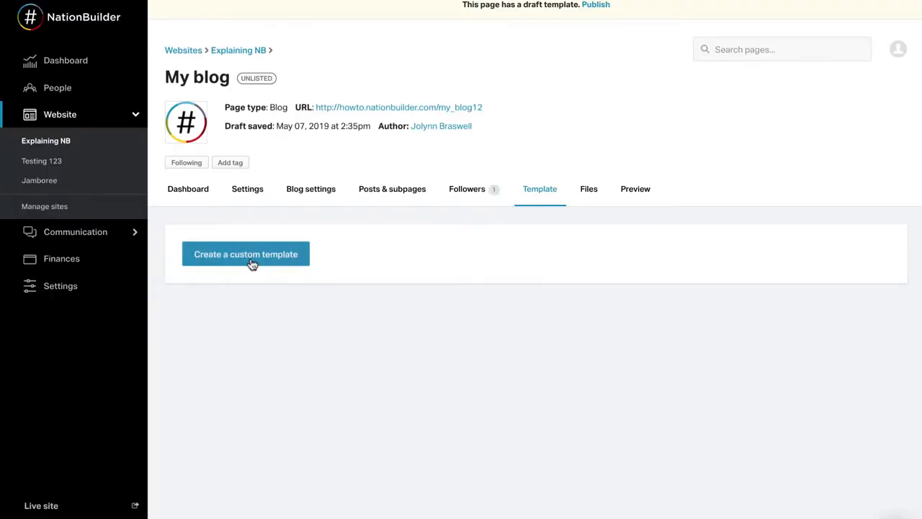
pyautogui.moveTo(536, 247)
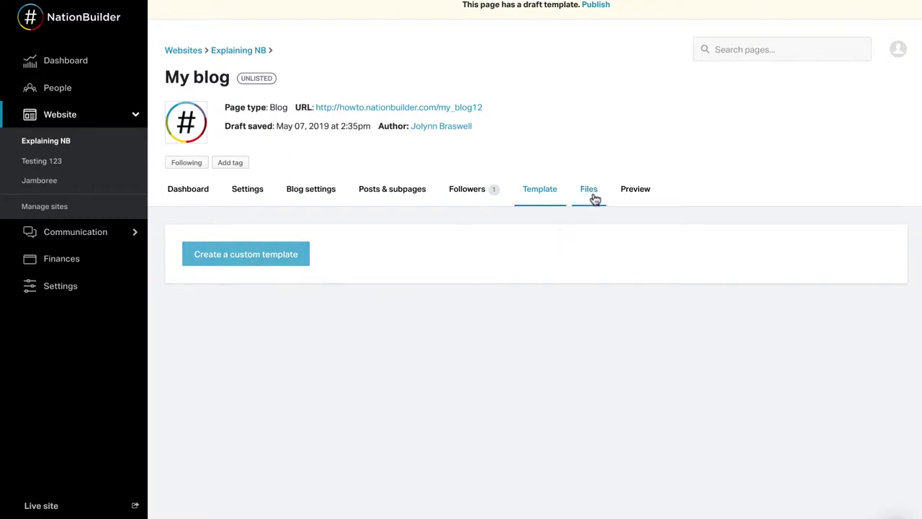
pyautogui.click(589, 189)
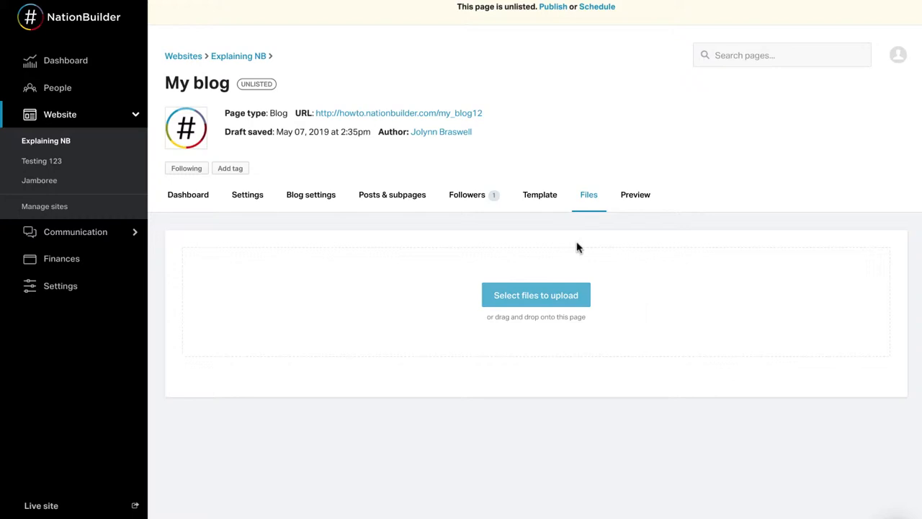
pyautogui.moveTo(636, 194)
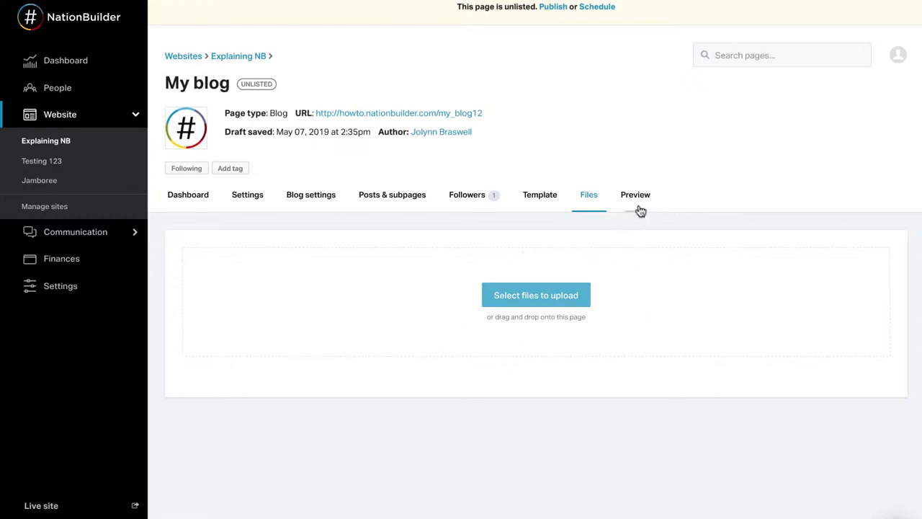
pyautogui.moveTo(636, 199)
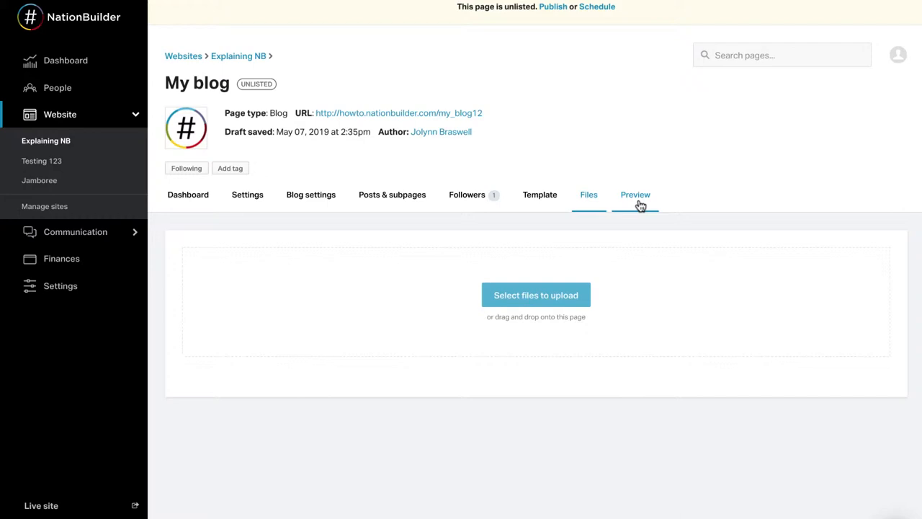
pyautogui.click(635, 194)
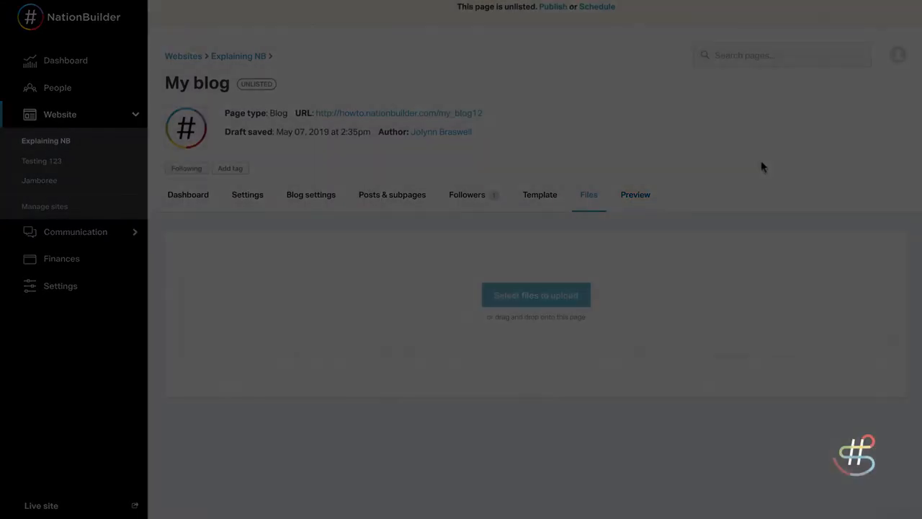
# - Review the My Blog page settings: slug, parent page and title fields
pyautogui.click(247, 194)
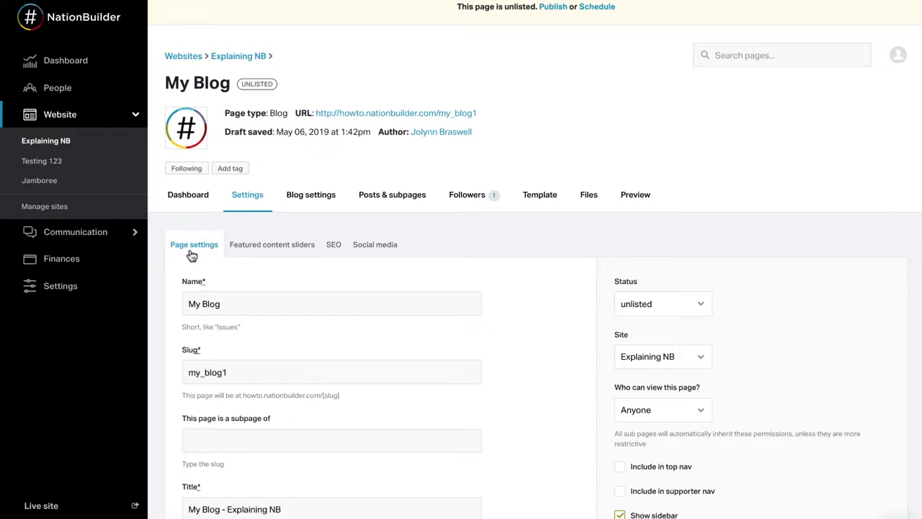
pyautogui.moveTo(289, 298)
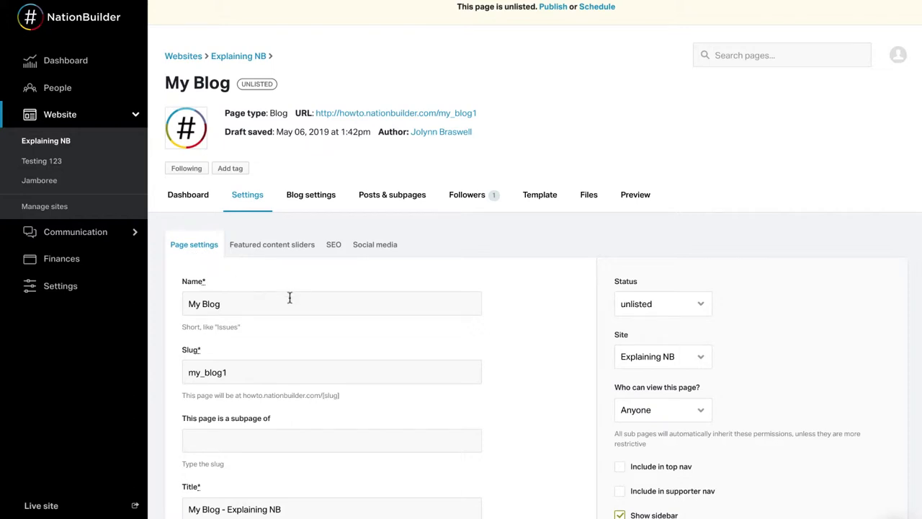
pyautogui.click(332, 371)
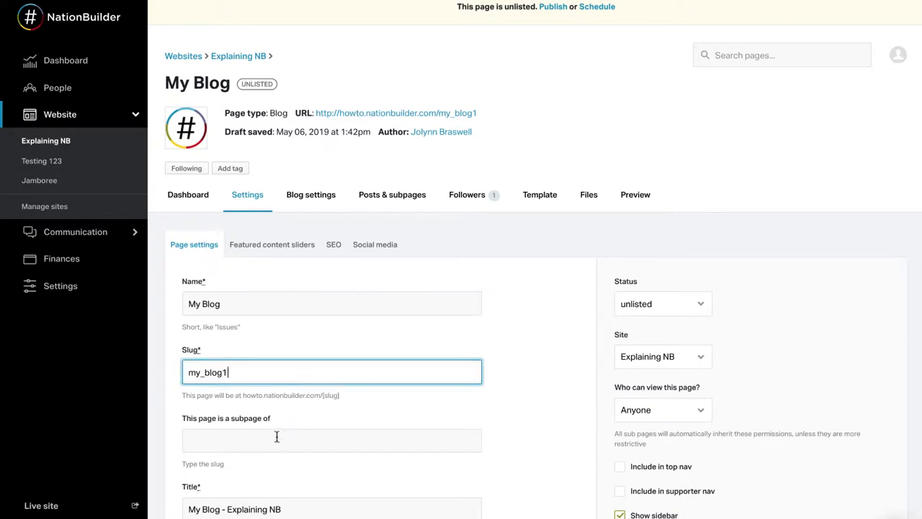
pyautogui.click(332, 440)
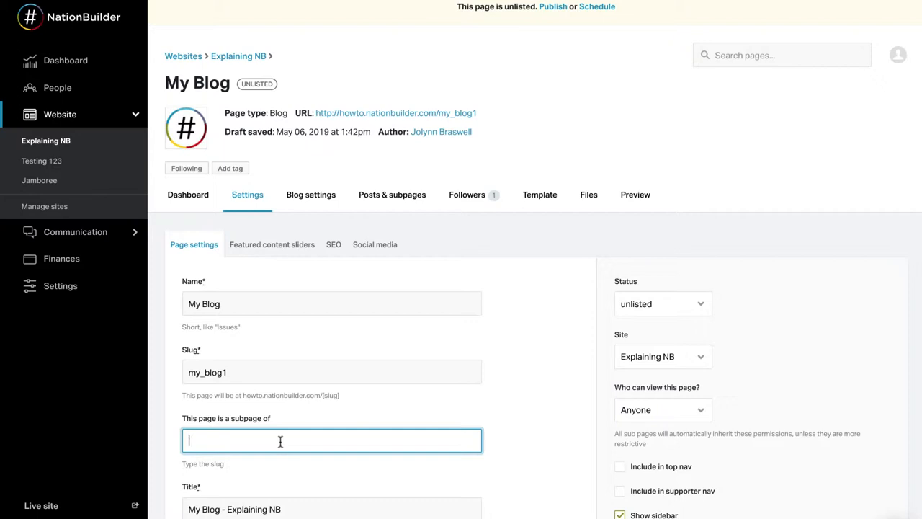
pyautogui.scroll(-3)
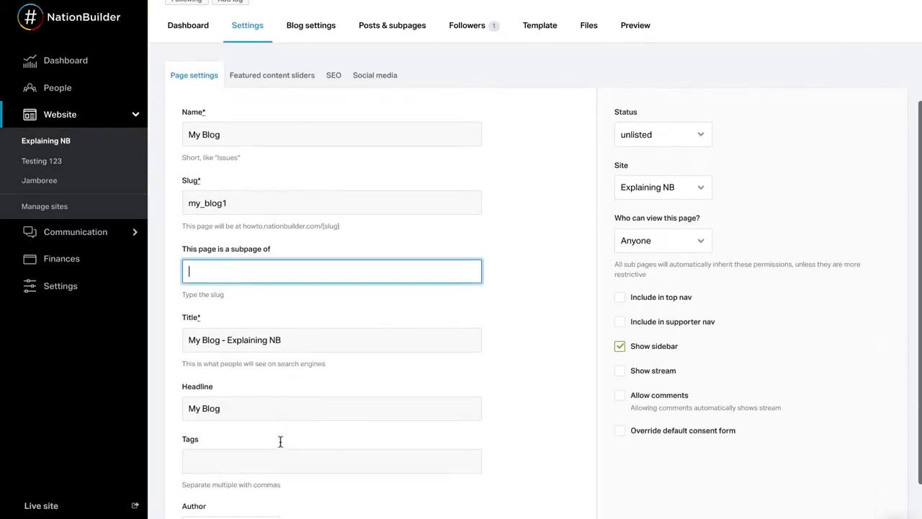
pyautogui.scroll(3)
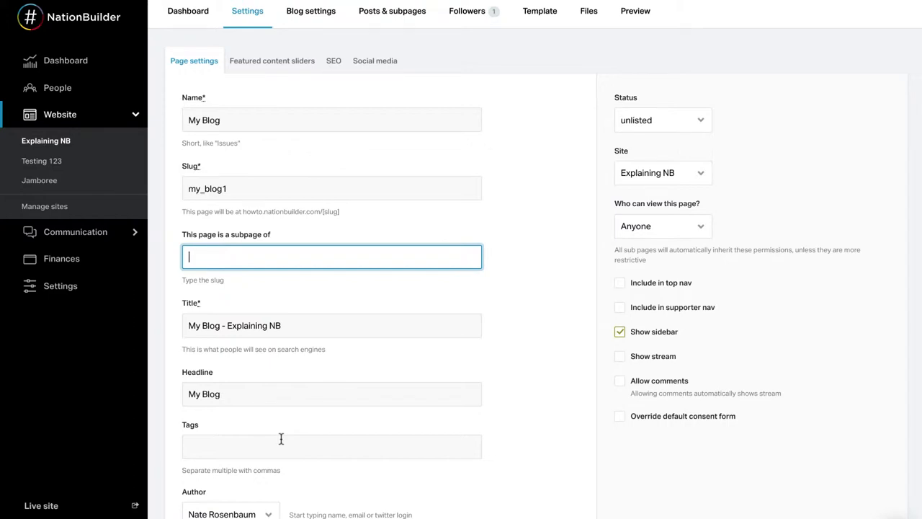
pyautogui.moveTo(283, 387)
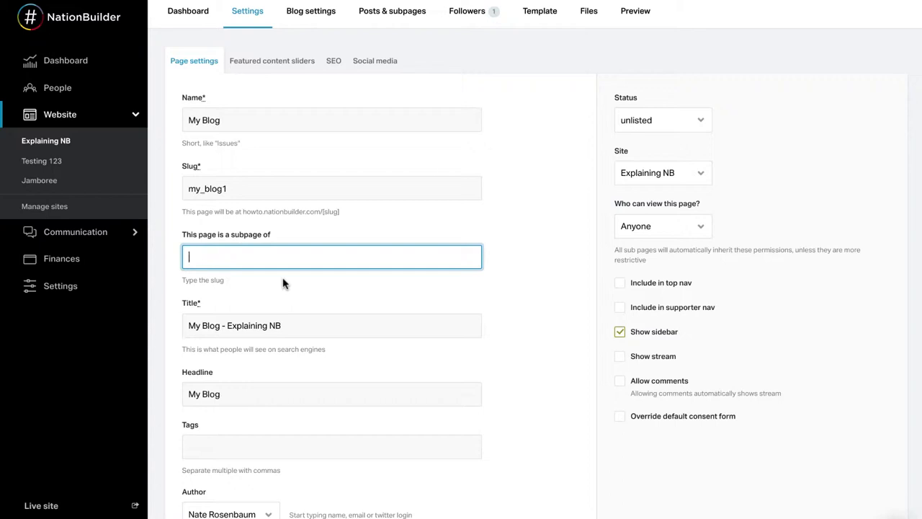
pyautogui.click(332, 325)
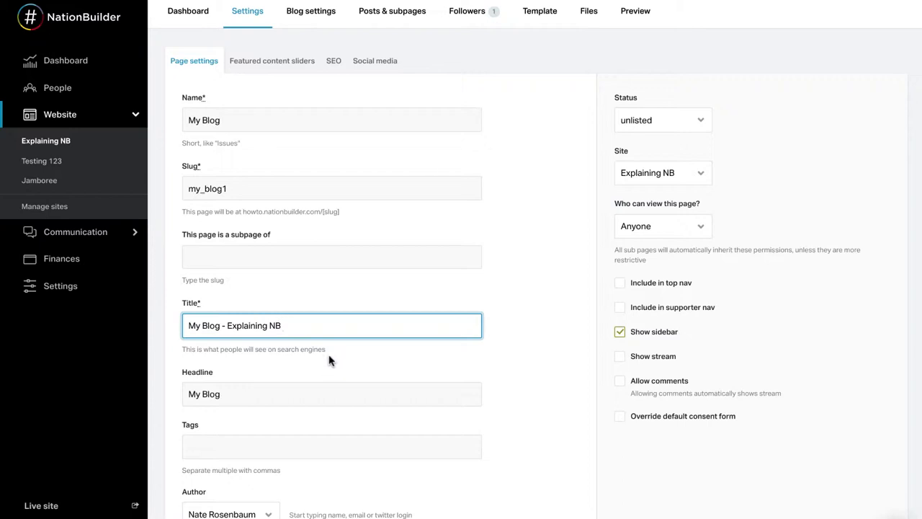
pyautogui.moveTo(322, 391)
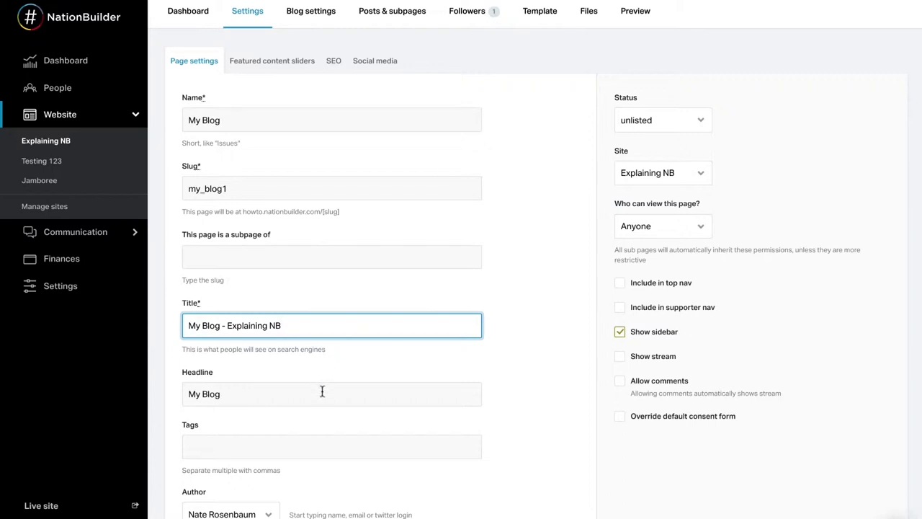
# - Pick the other listed person as the page's author
pyautogui.scroll(-3)
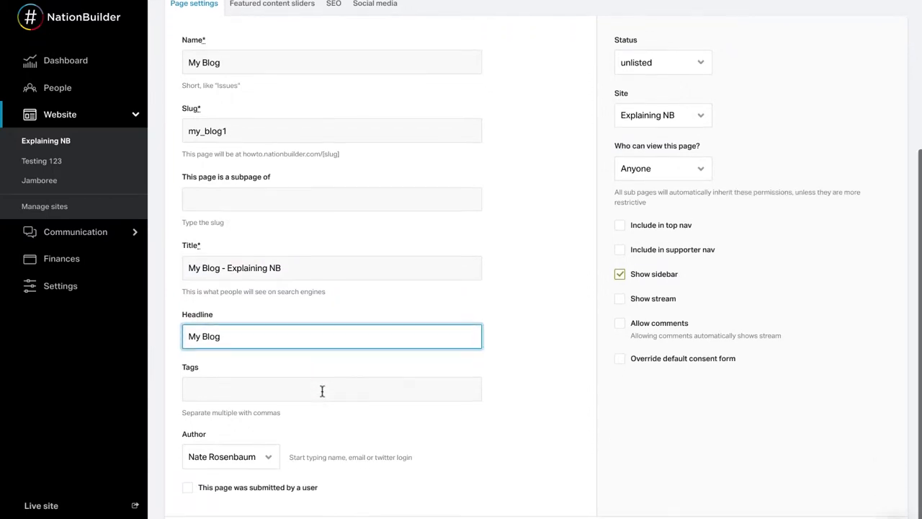
pyautogui.scroll(-3)
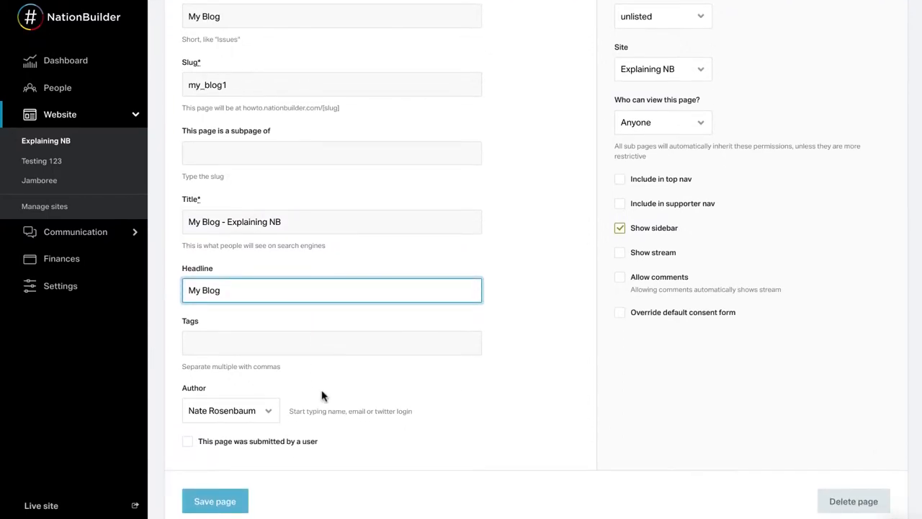
pyautogui.click(331, 342)
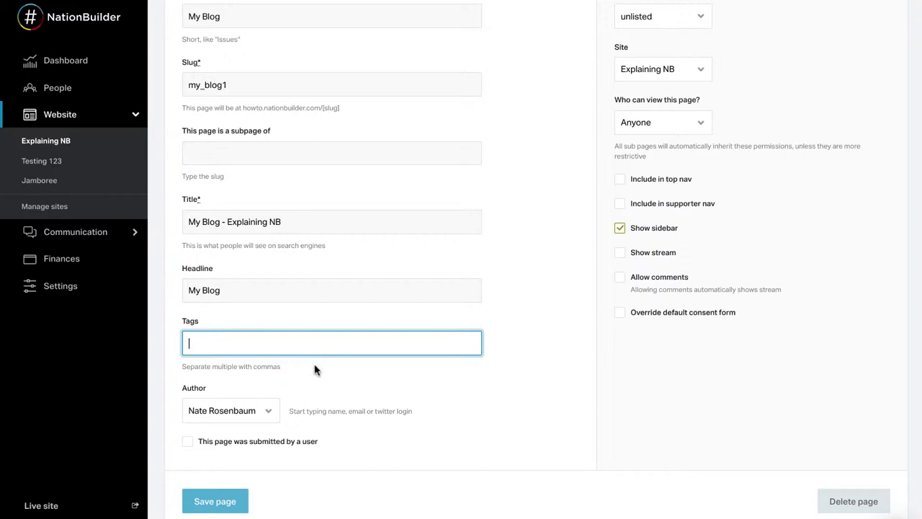
pyautogui.moveTo(254, 418)
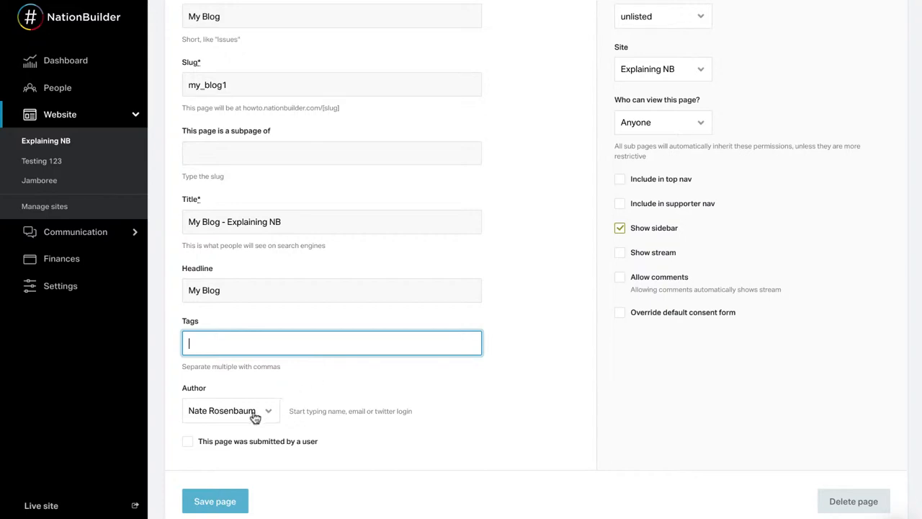
pyautogui.click(230, 410)
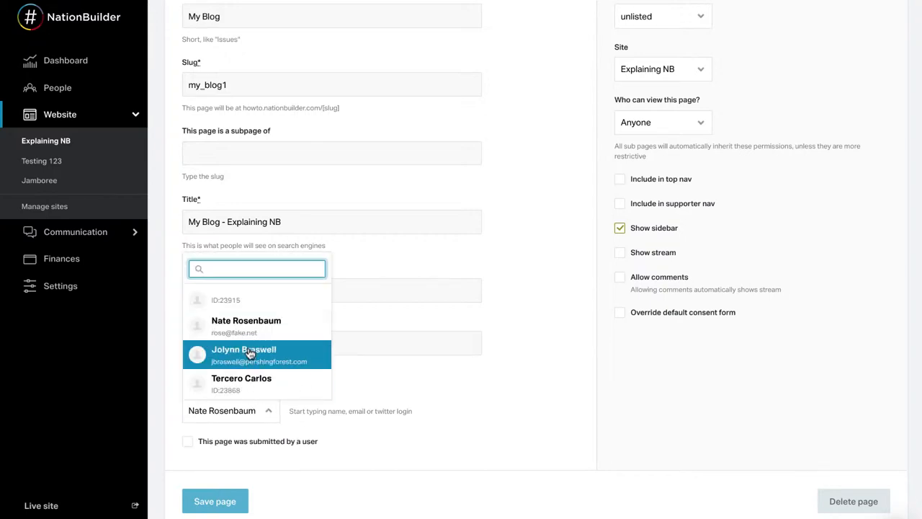
pyautogui.click(244, 355)
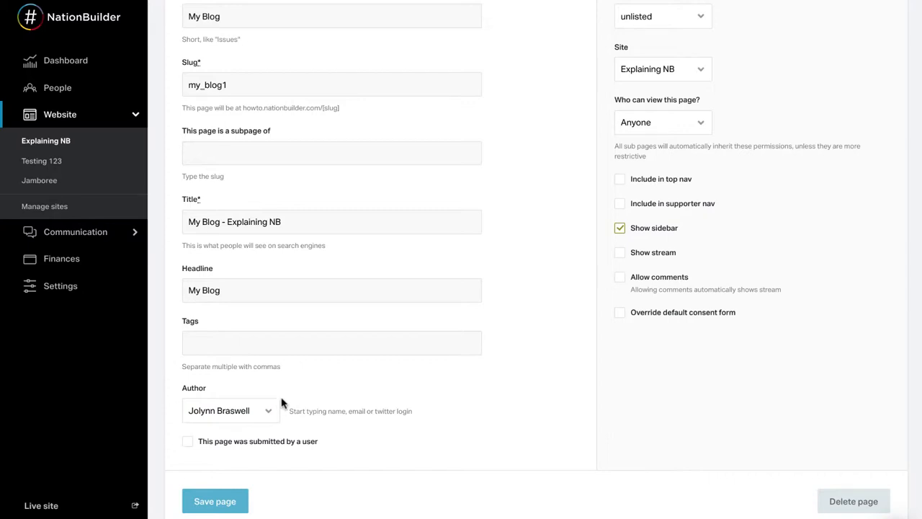
pyautogui.moveTo(292, 425)
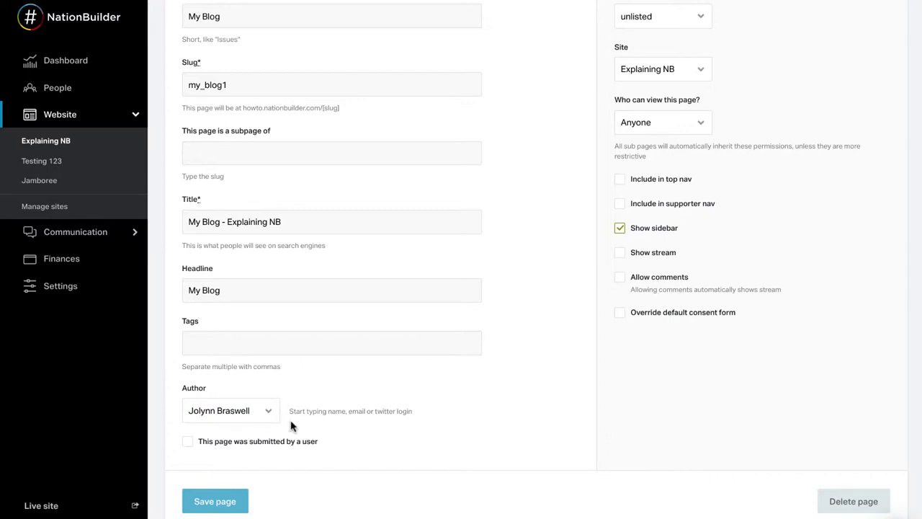
pyautogui.moveTo(189, 447)
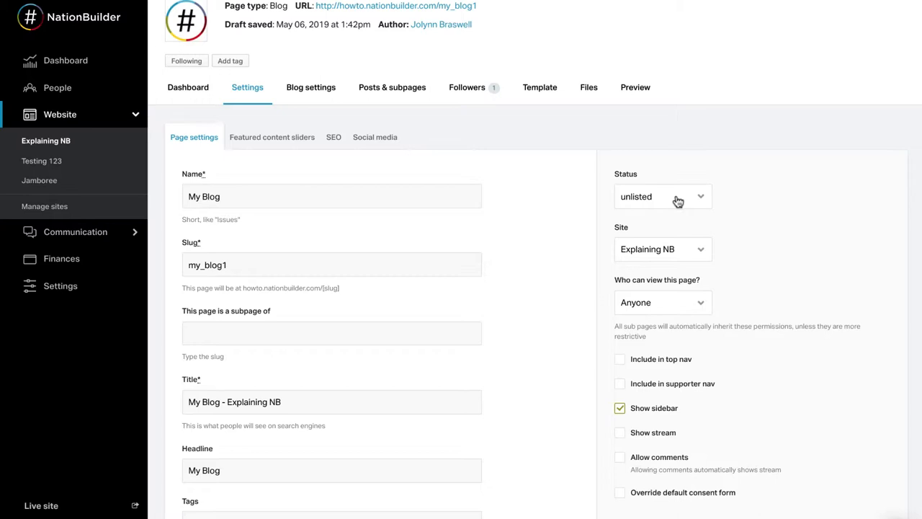
pyautogui.click(661, 196)
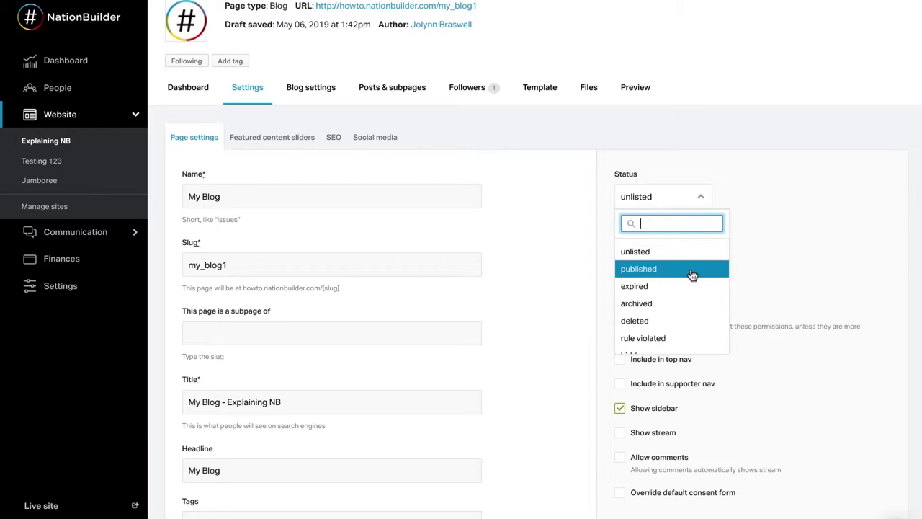
pyautogui.moveTo(690, 286)
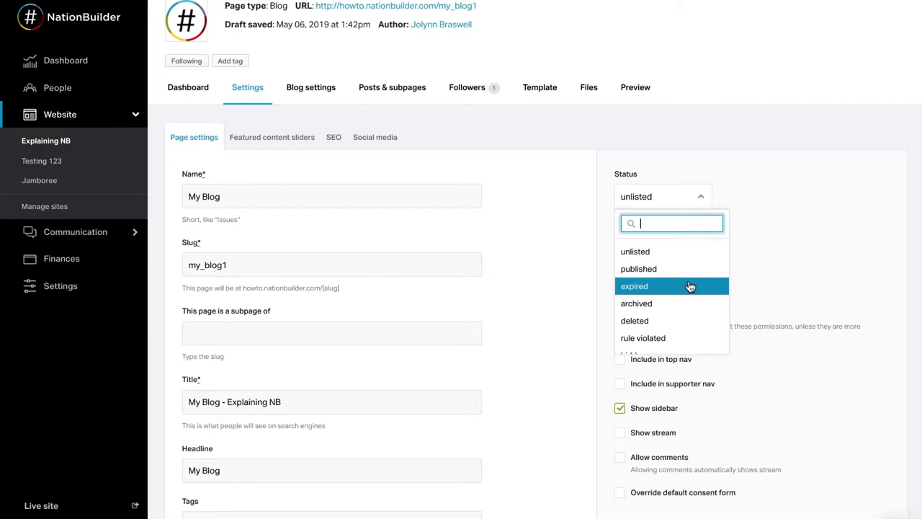
pyautogui.moveTo(672, 303)
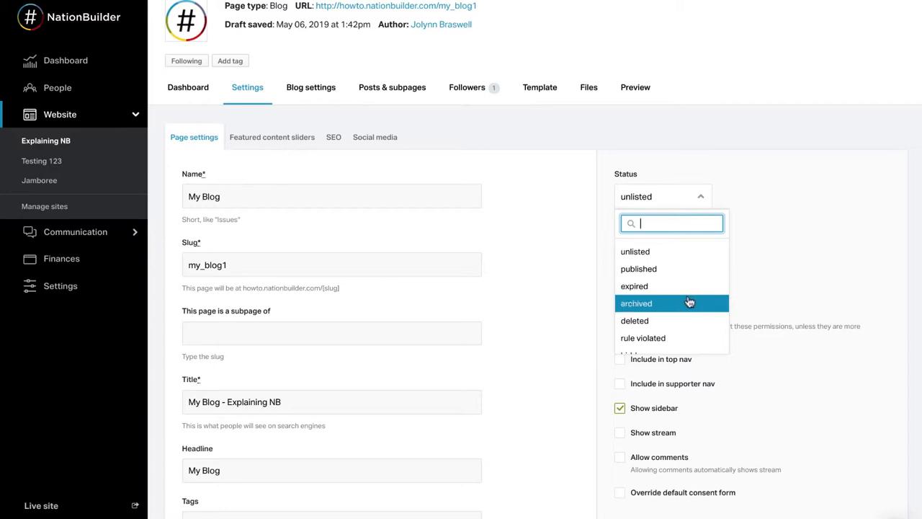
pyautogui.moveTo(689, 308)
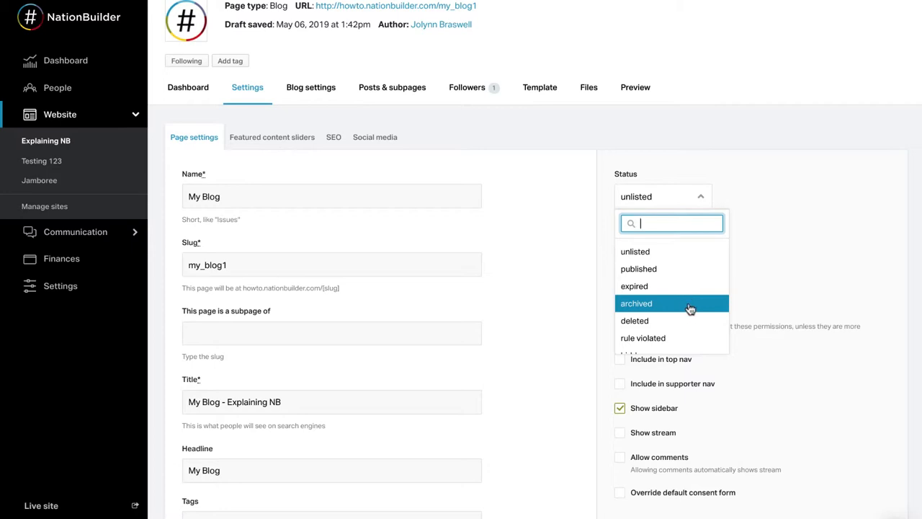
pyautogui.moveTo(689, 321)
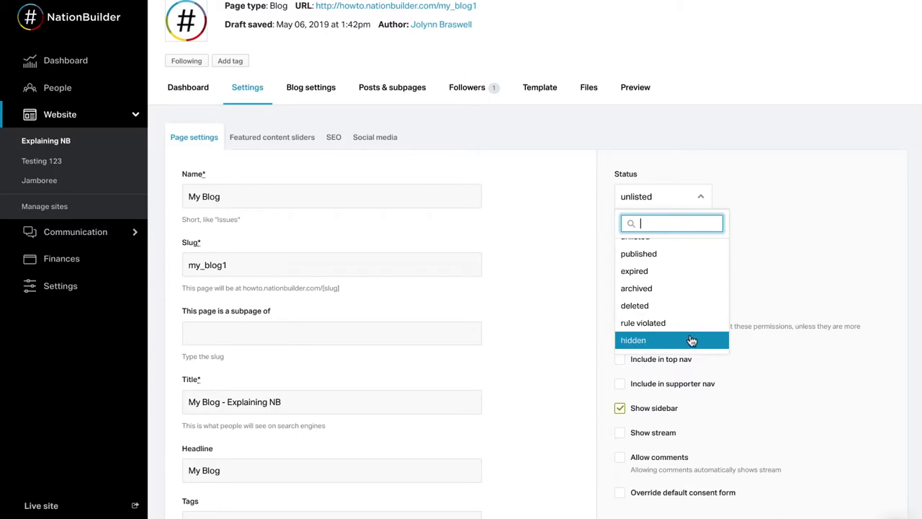
pyautogui.moveTo(663, 346)
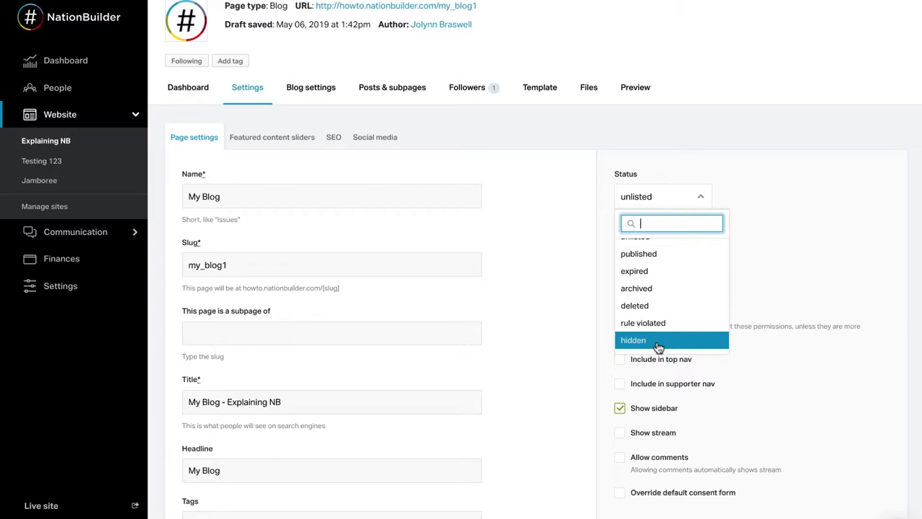
pyautogui.moveTo(587, 269)
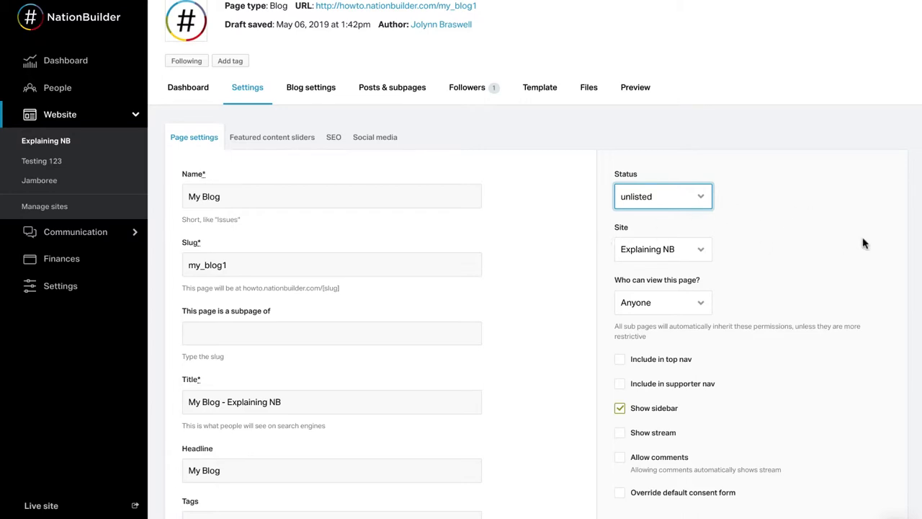
pyautogui.moveTo(742, 222)
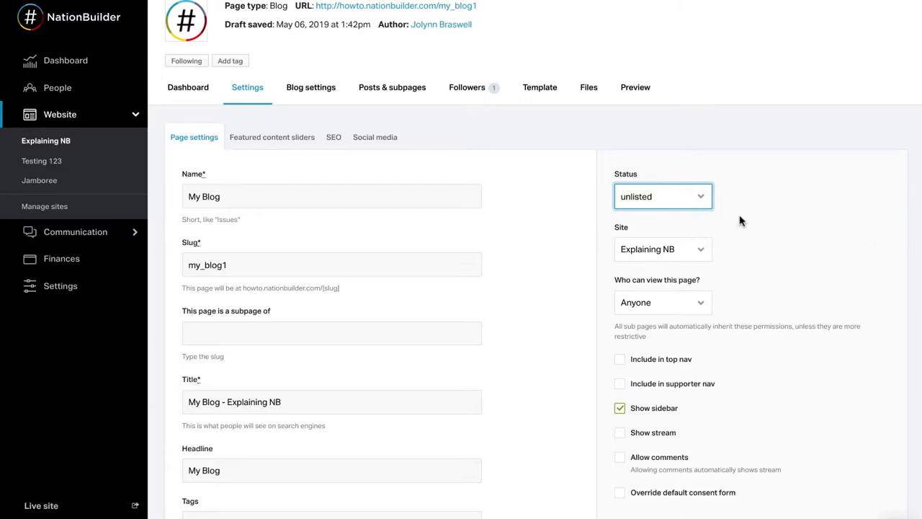
pyautogui.moveTo(724, 239)
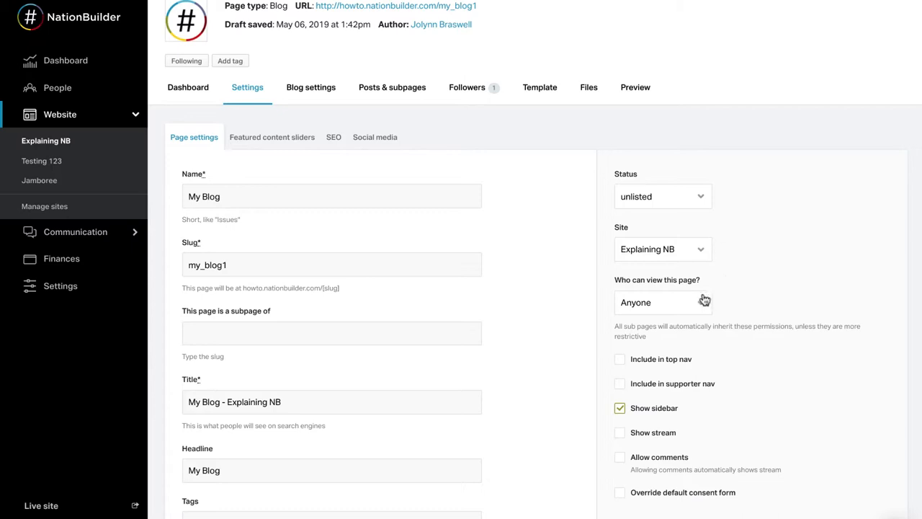
pyautogui.click(661, 301)
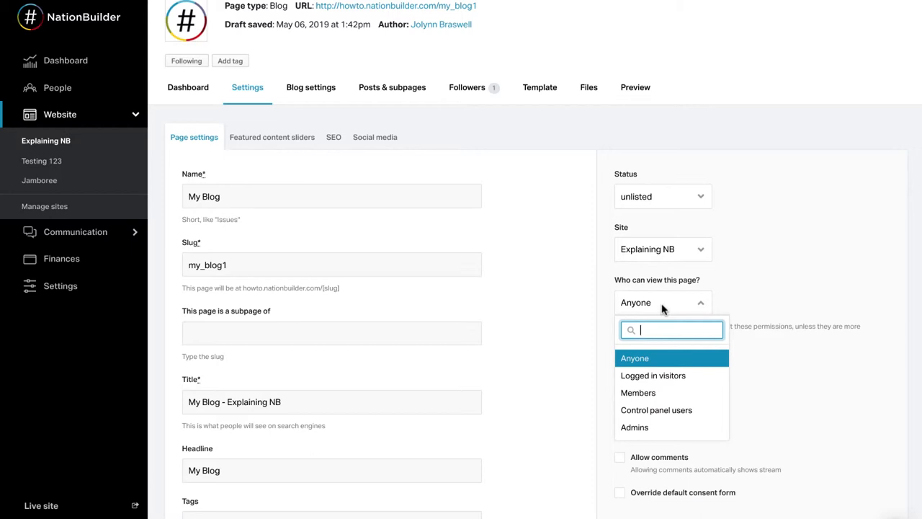
pyautogui.click(634, 358)
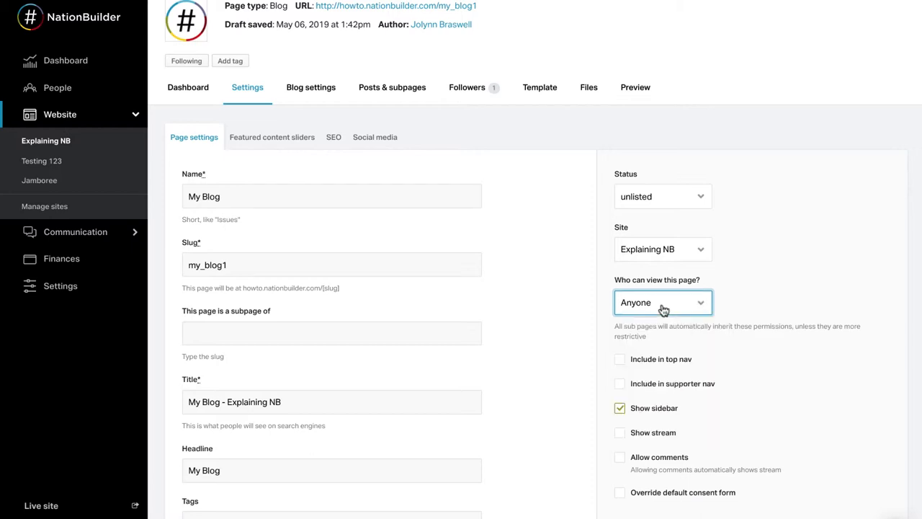
pyautogui.moveTo(610, 365)
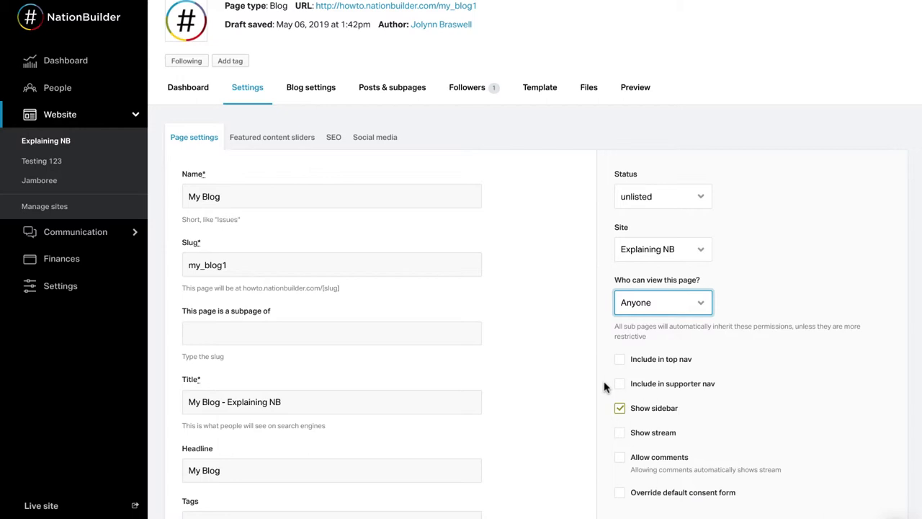
pyautogui.moveTo(610, 410)
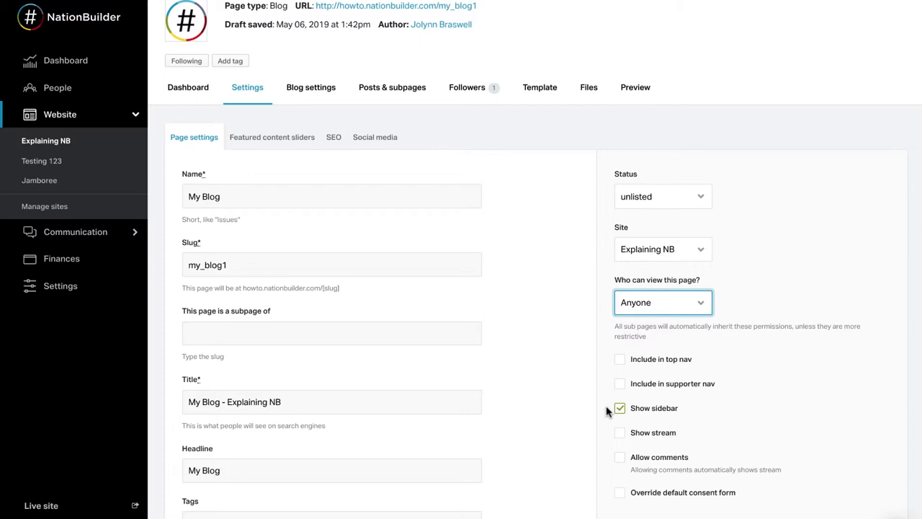
pyautogui.moveTo(610, 430)
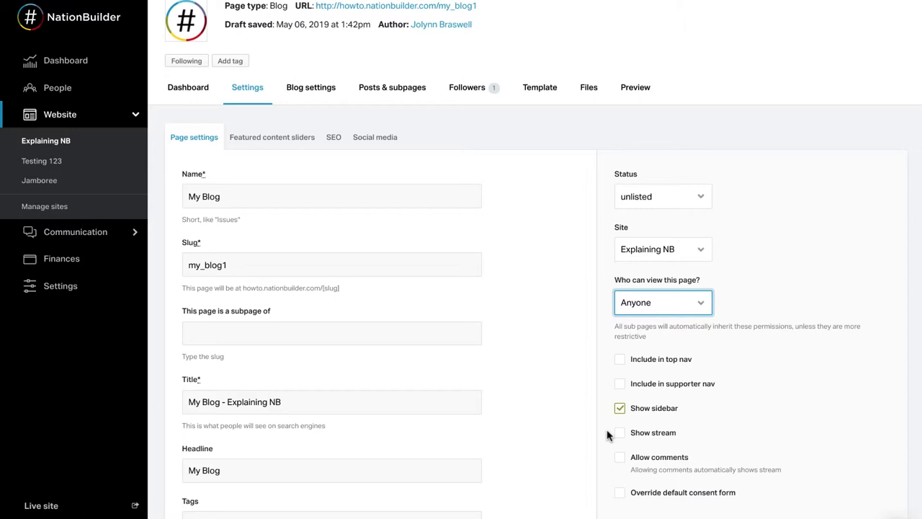
pyautogui.moveTo(611, 458)
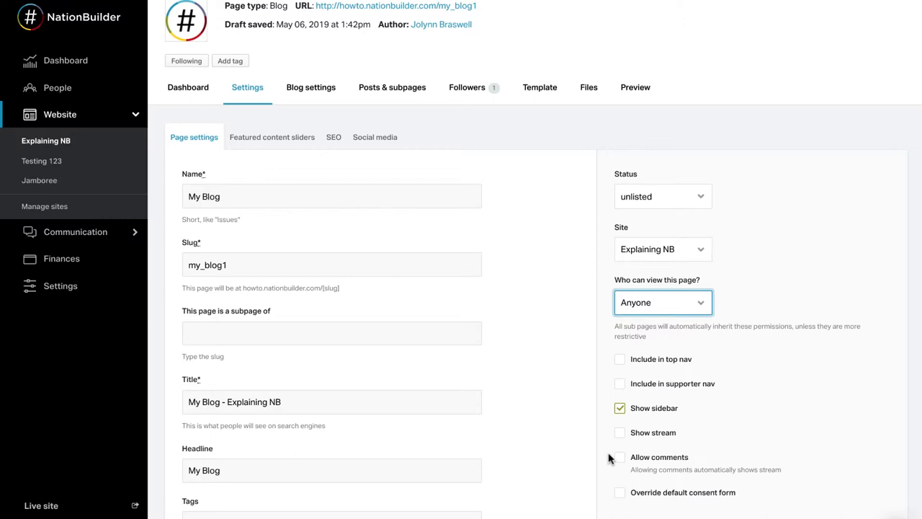
pyautogui.scroll(-3)
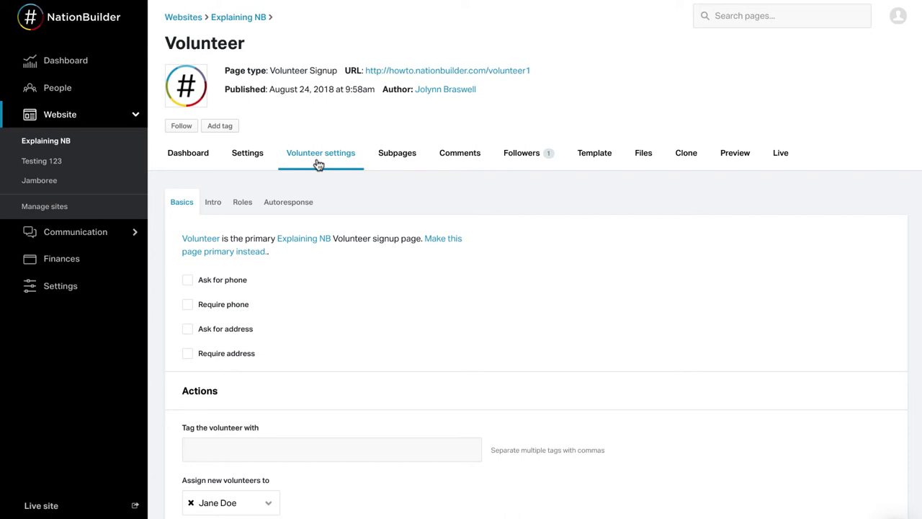
pyautogui.moveTo(167, 283)
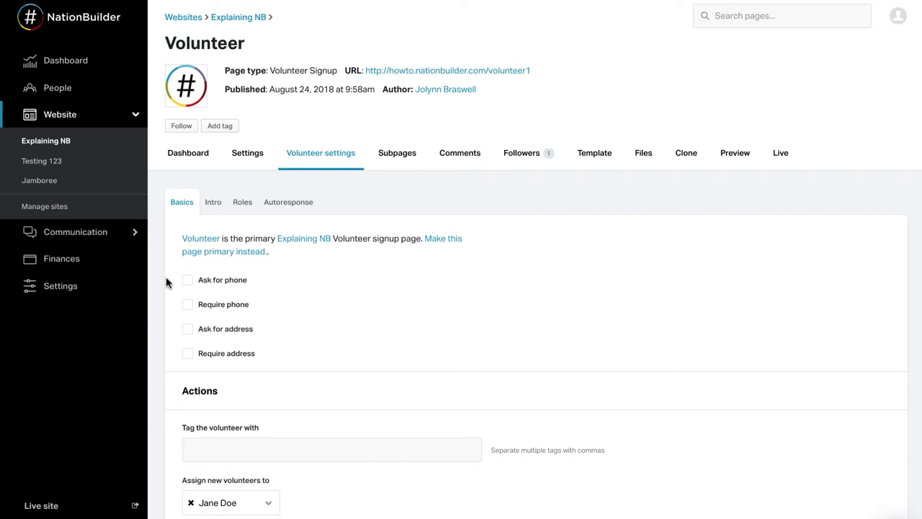
pyautogui.moveTo(171, 301)
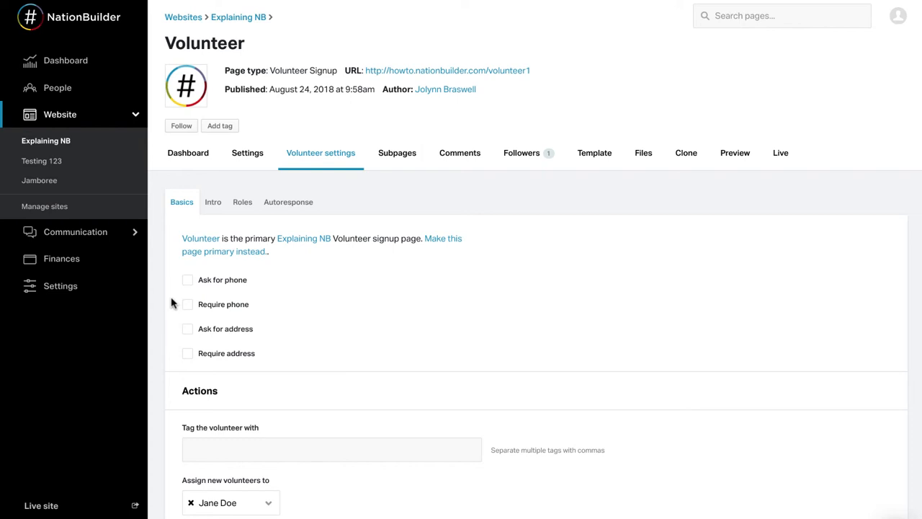
# - Tick then untick 'Ask for phone', leaving phone requests off
pyautogui.click(188, 280)
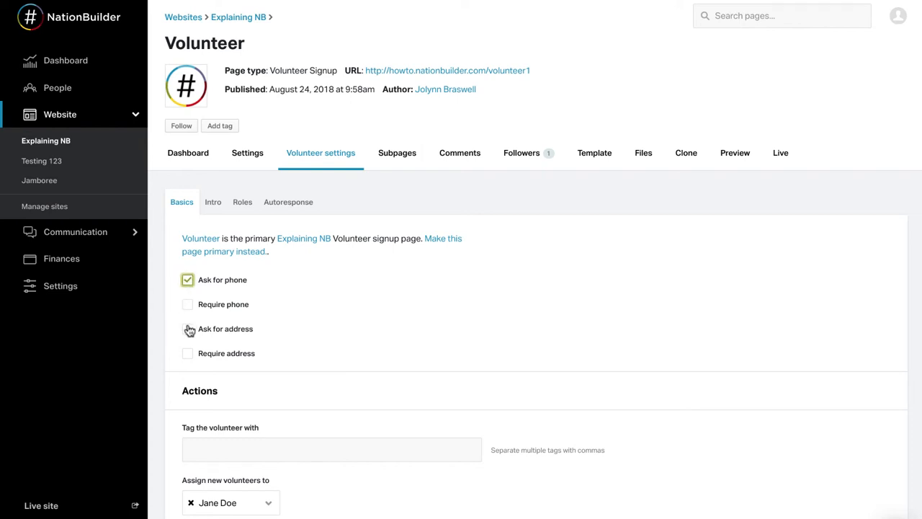
pyautogui.click(187, 328)
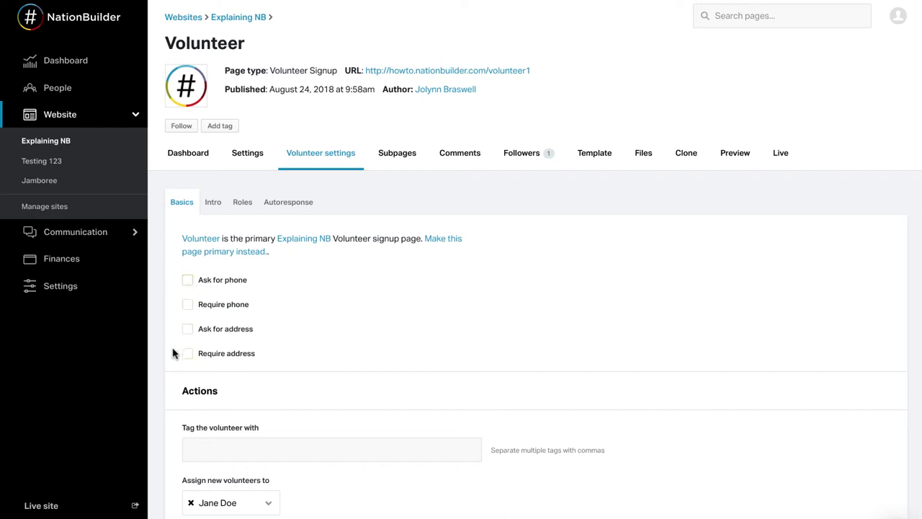
pyautogui.scroll(-3)
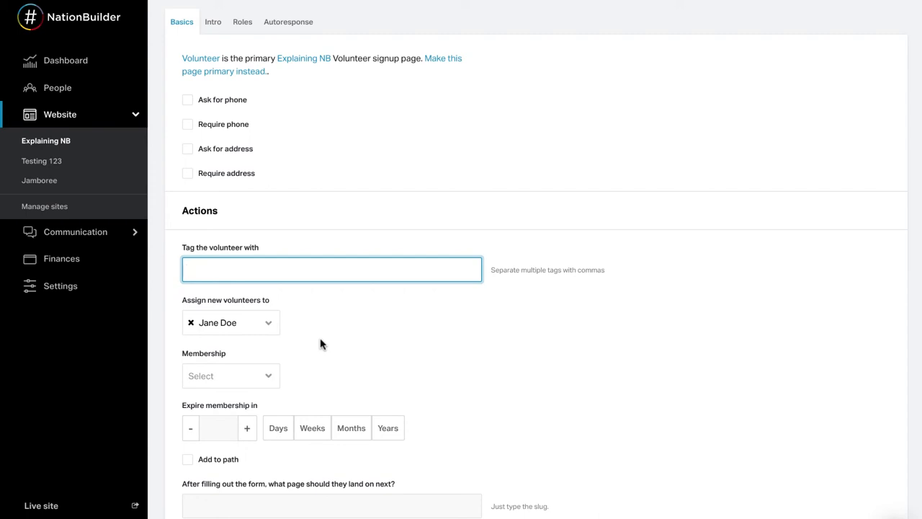
pyautogui.moveTo(268, 335)
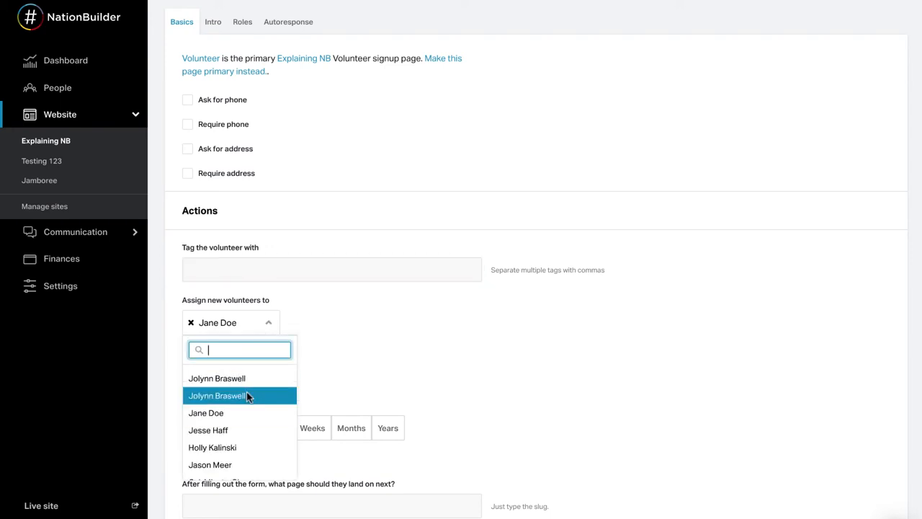
pyautogui.click(216, 394)
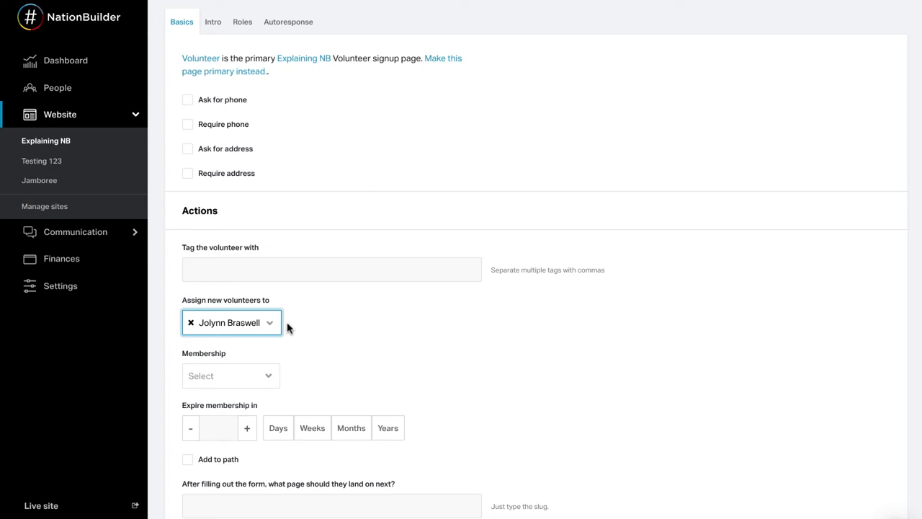
pyautogui.click(230, 375)
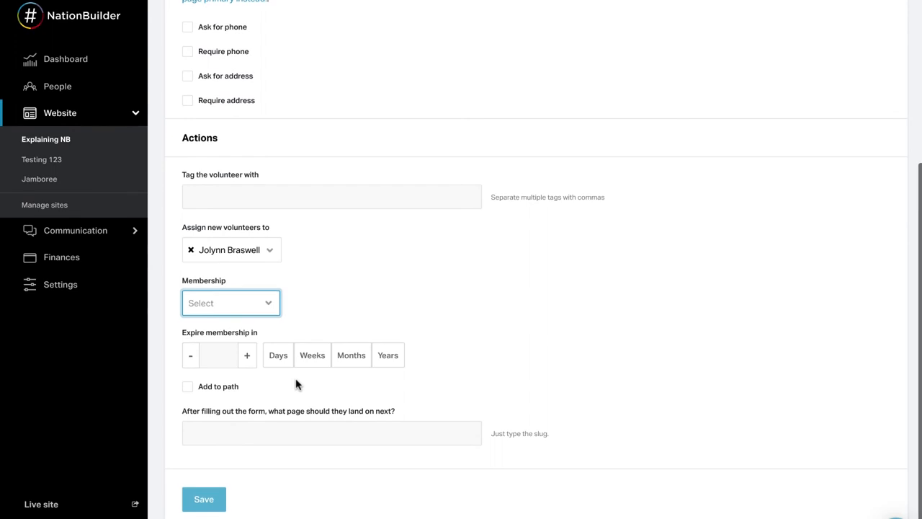
pyautogui.click(187, 386)
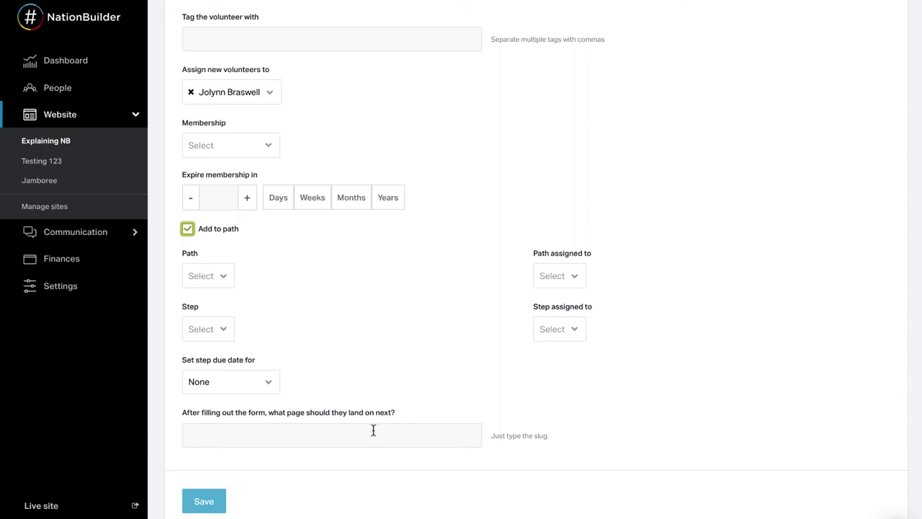
pyautogui.moveTo(375, 426)
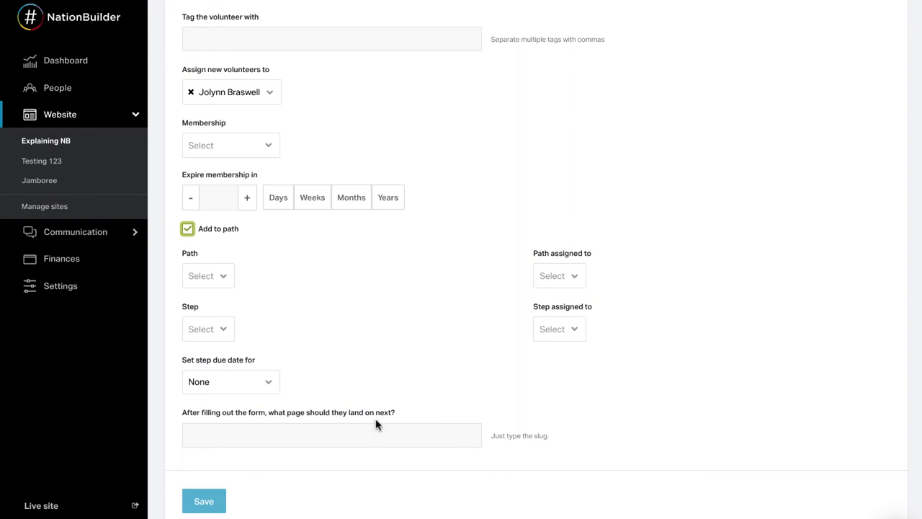
pyautogui.click(331, 435)
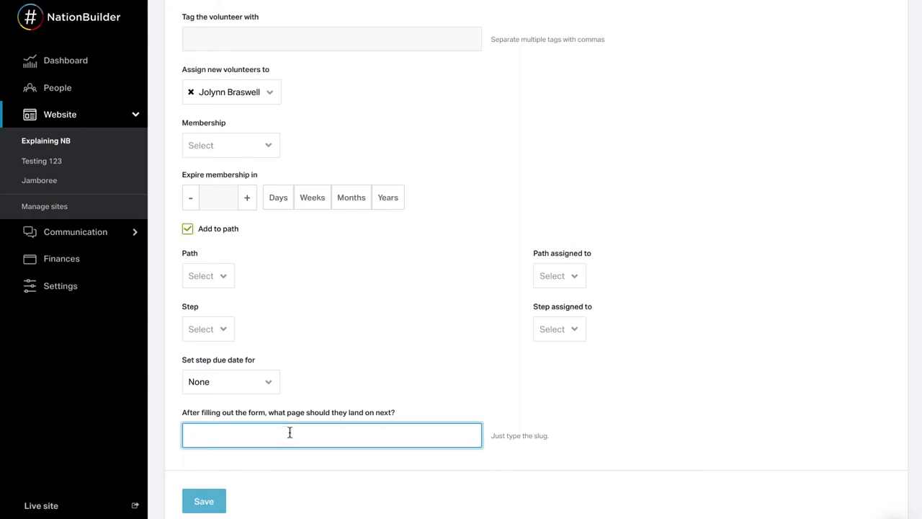
pyautogui.moveTo(355, 470)
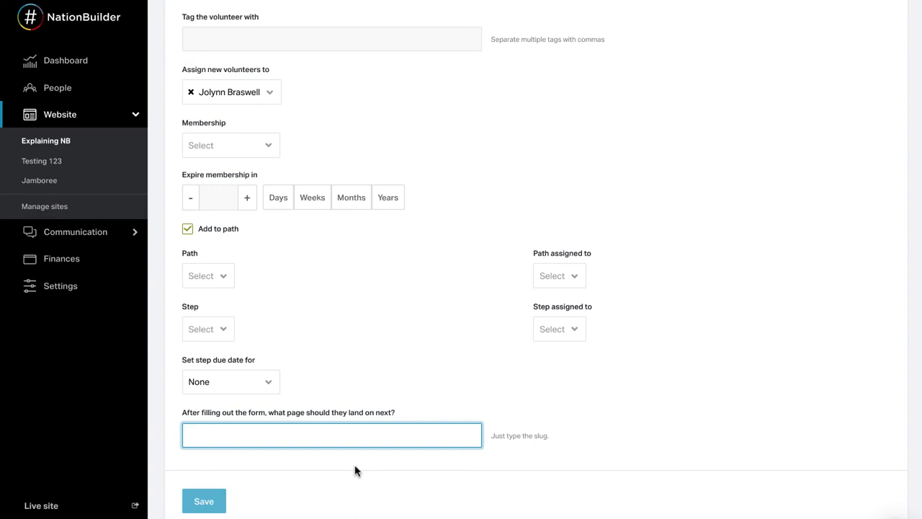
pyautogui.moveTo(348, 472)
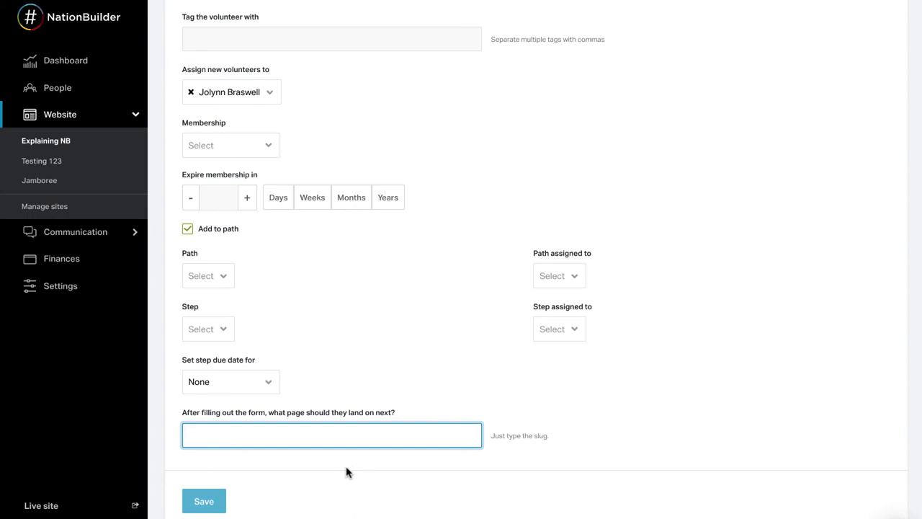
pyautogui.moveTo(345, 473)
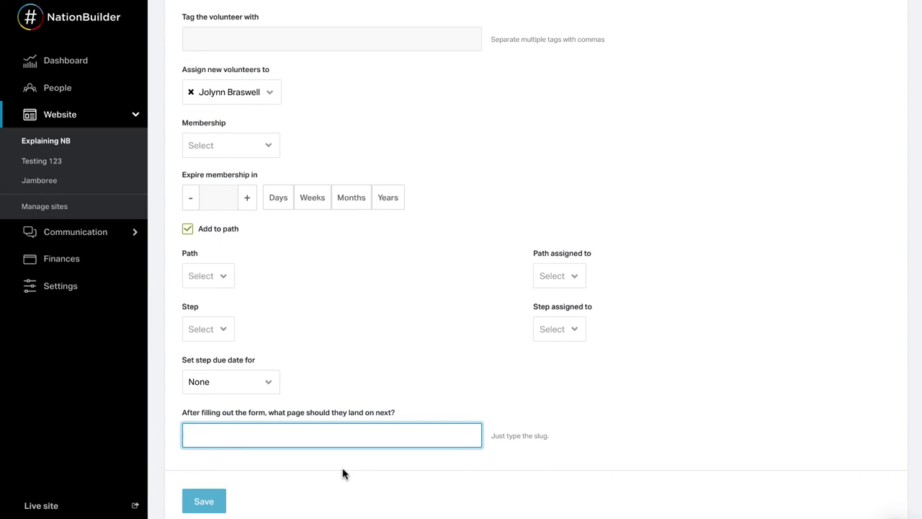
pyautogui.moveTo(340, 474)
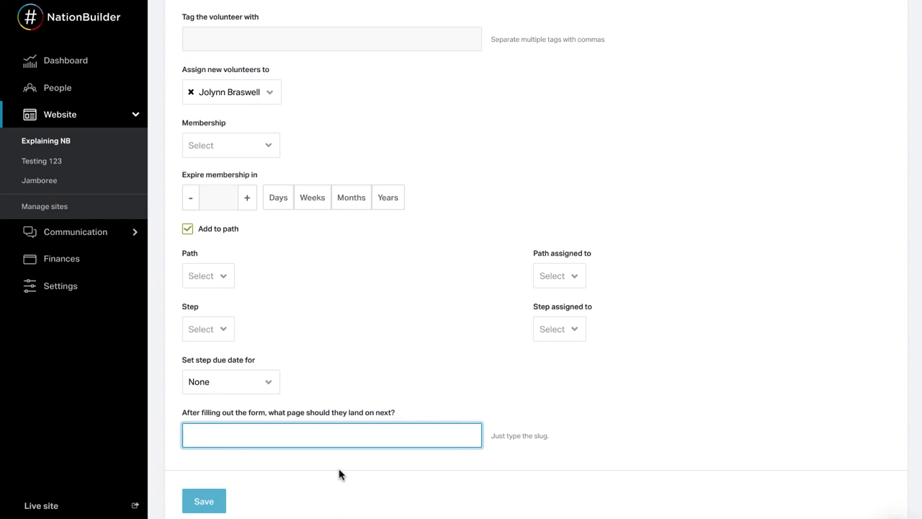